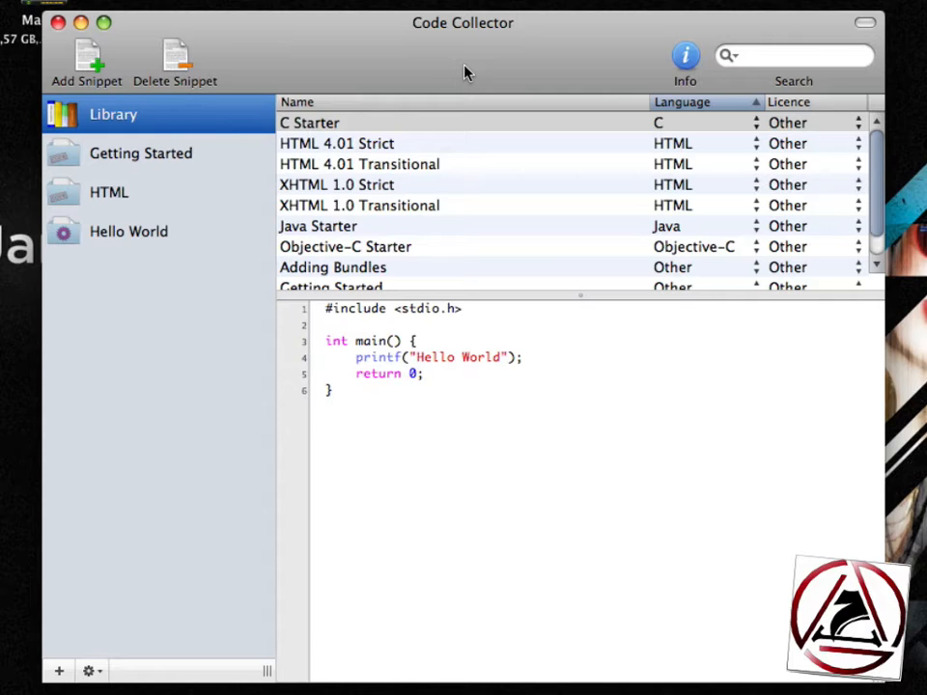
Step: Browse the Getting Started, HTML and Hello World groups, then add an Untitled Group
click(140, 153)
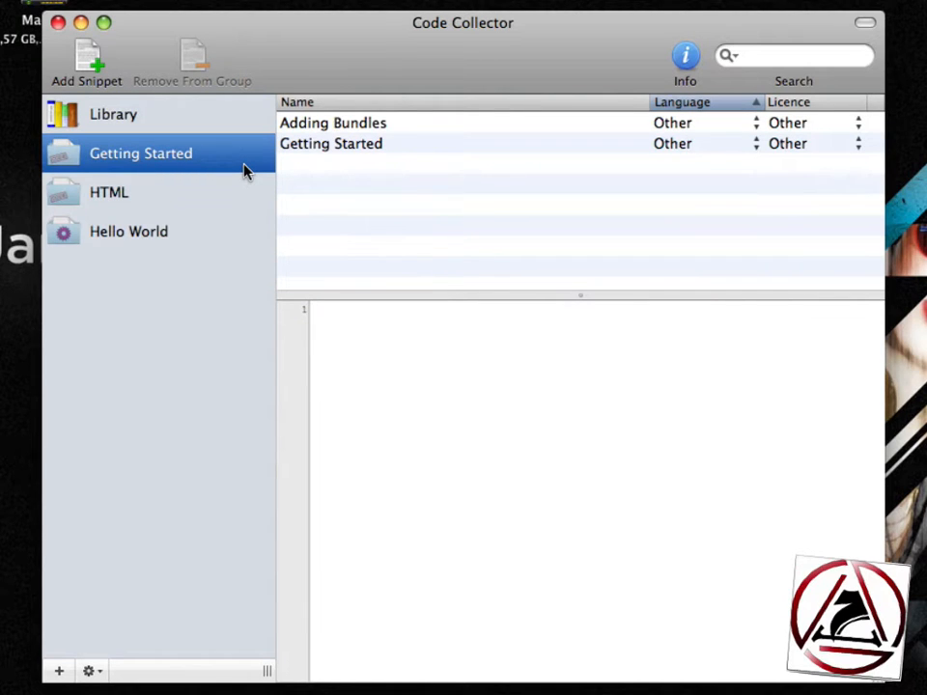
mouse_move(218, 196)
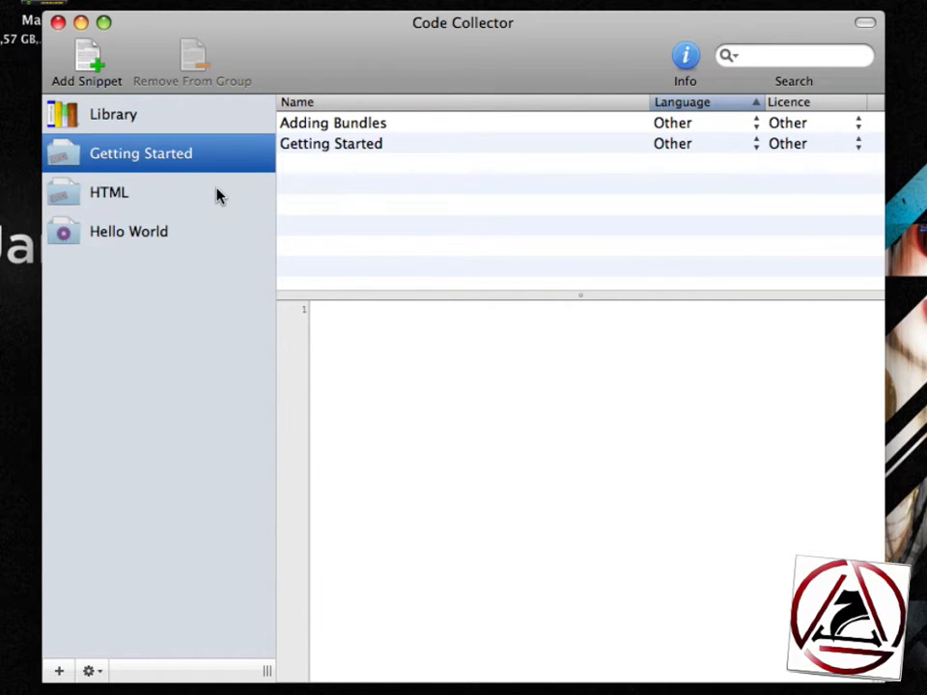
click(108, 192)
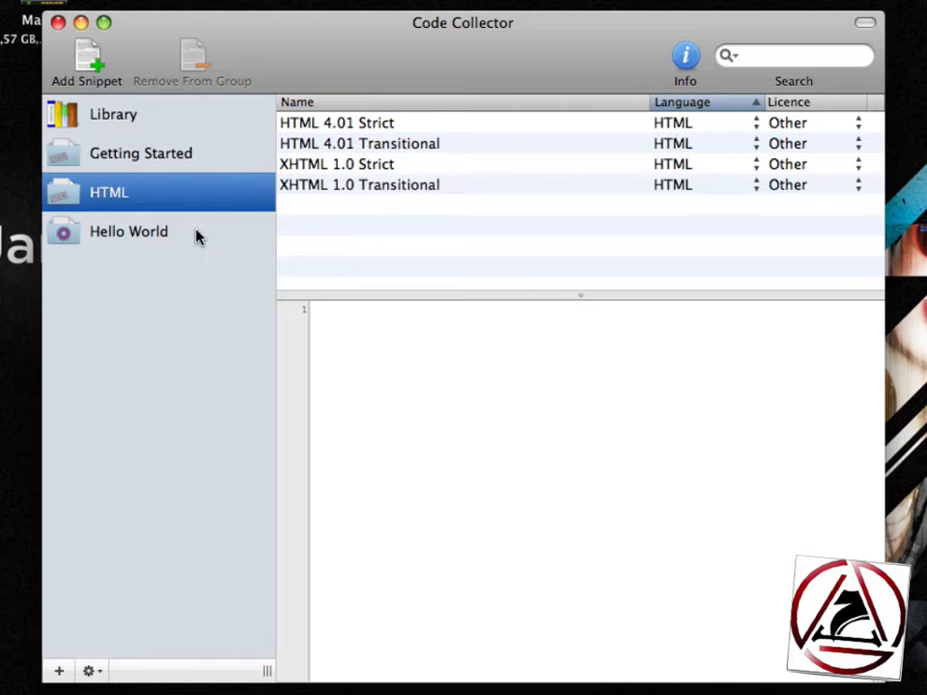
click(129, 231)
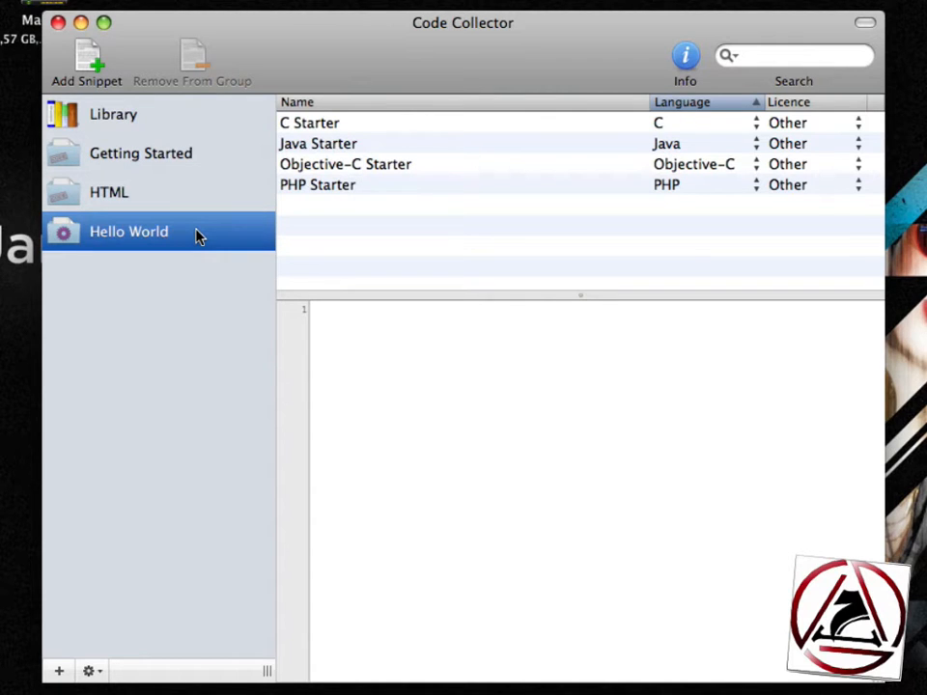
mouse_move(188, 199)
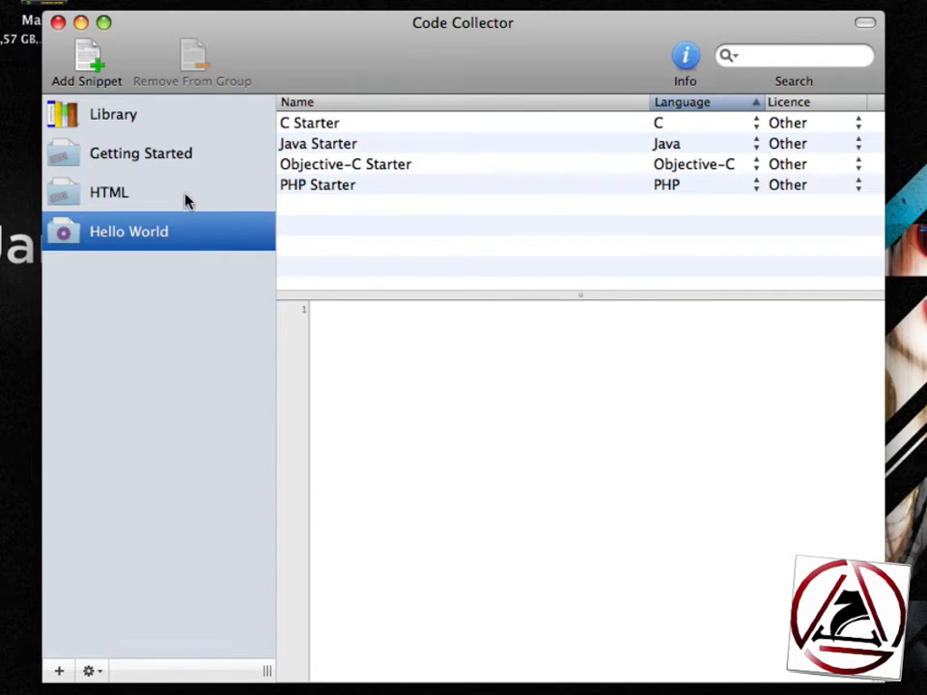
click(113, 114)
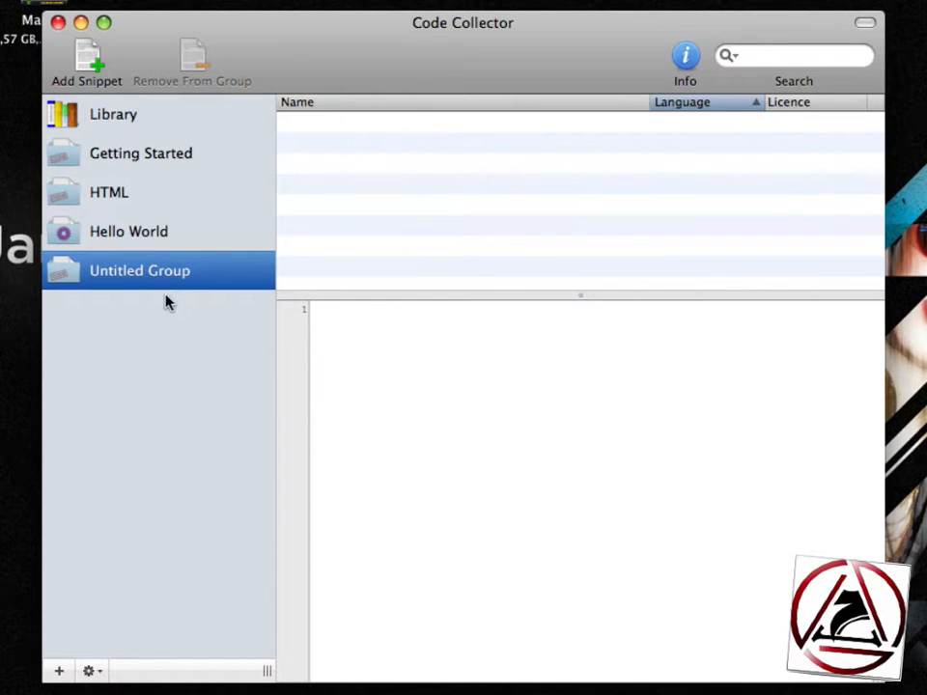
Step: Rename the new group 'Normal Group' and add the C Starter and HTML 4.01 Strict snippets
text(Norma)
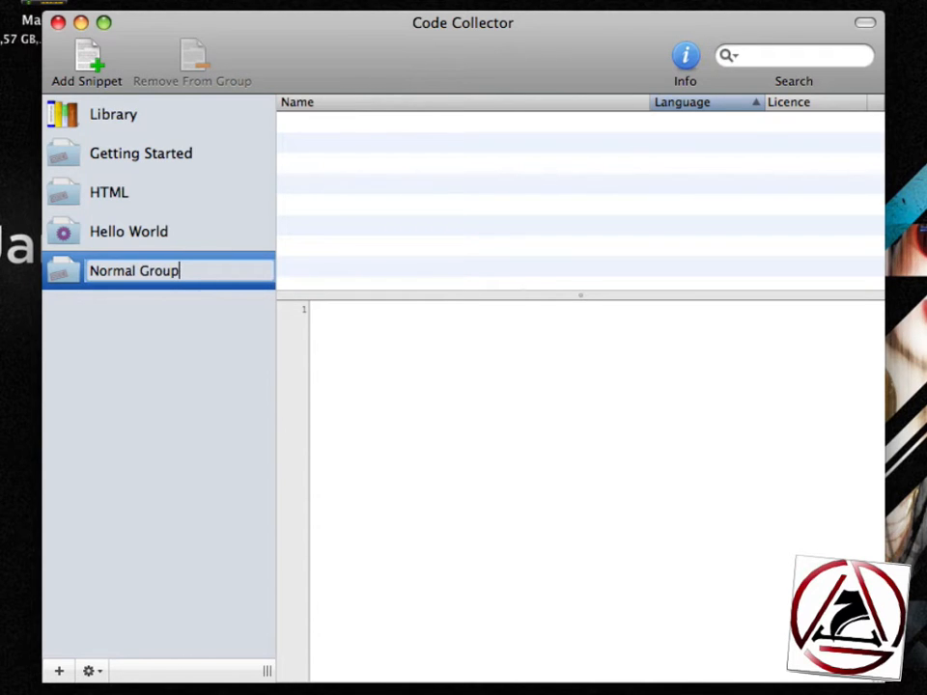
key(Return)
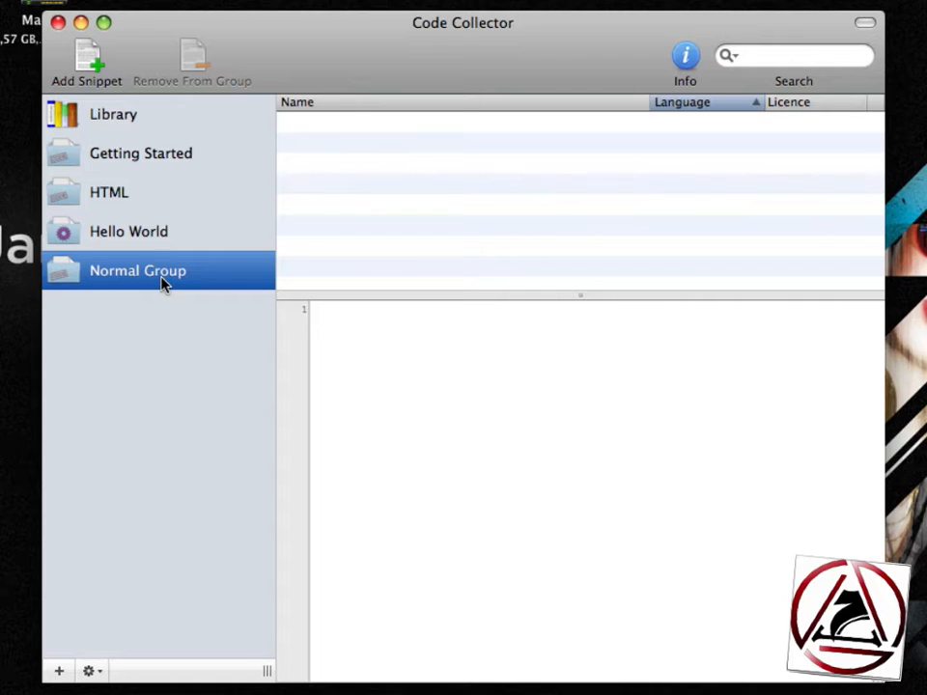
click(113, 114)
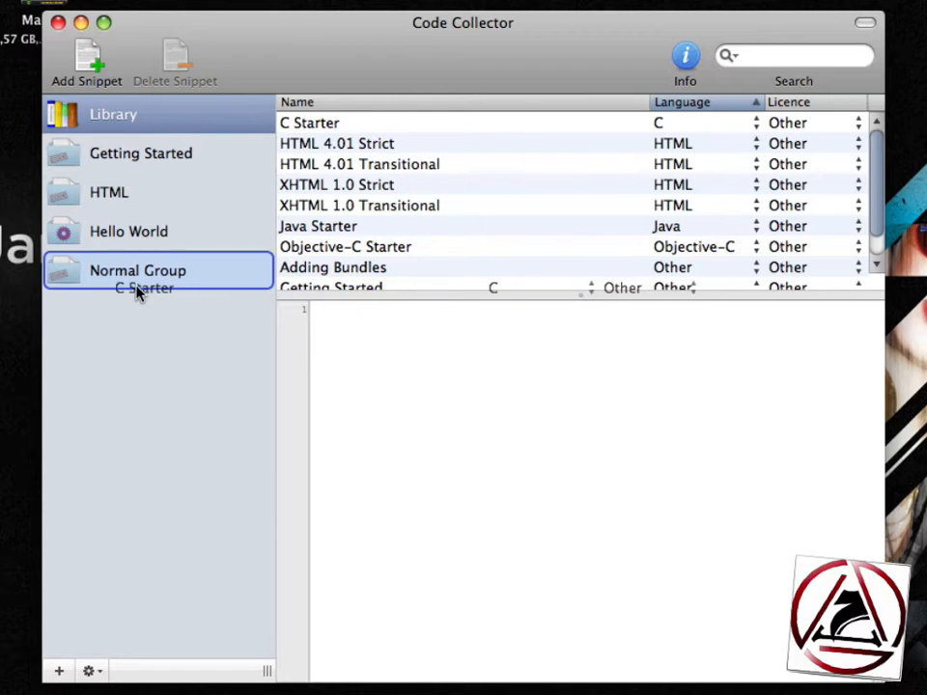
click(137, 271)
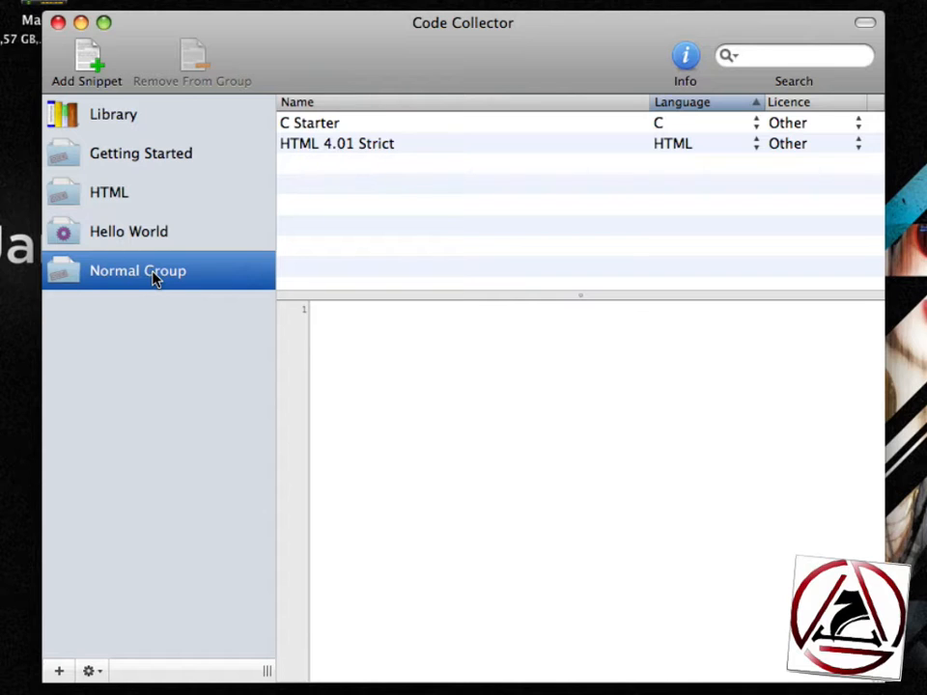
mouse_move(92, 574)
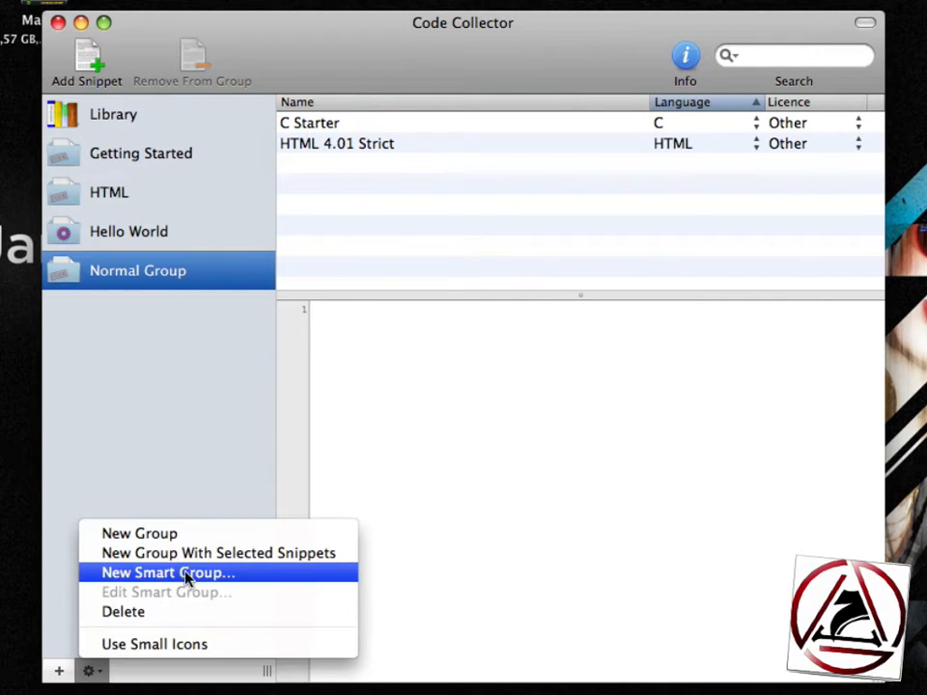
Step: Create a smart group named 'Ruby' with the condition Language is Ruby
click(168, 572)
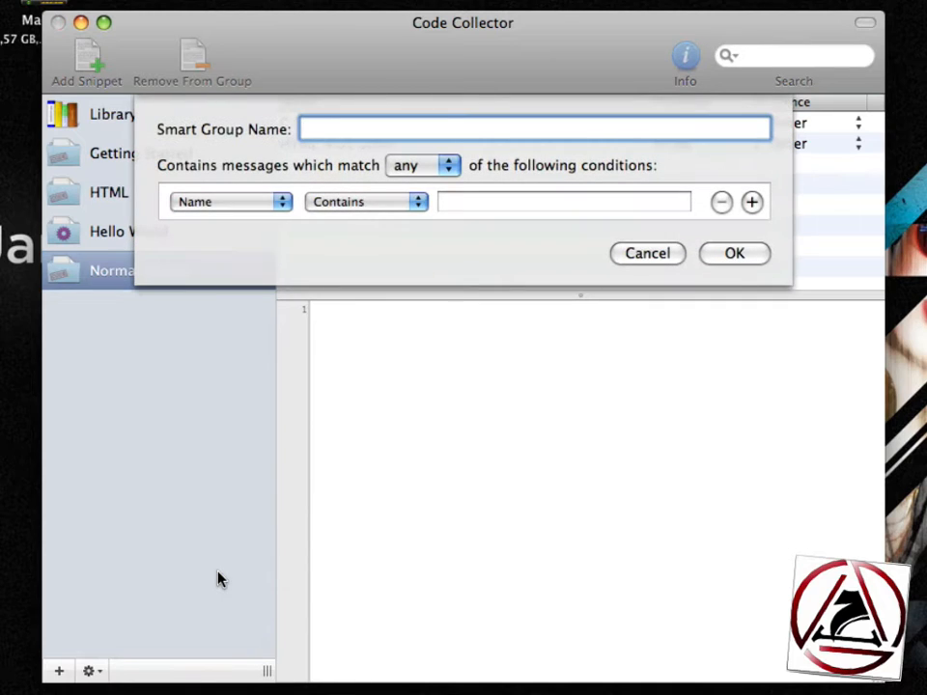
text(Ruby)
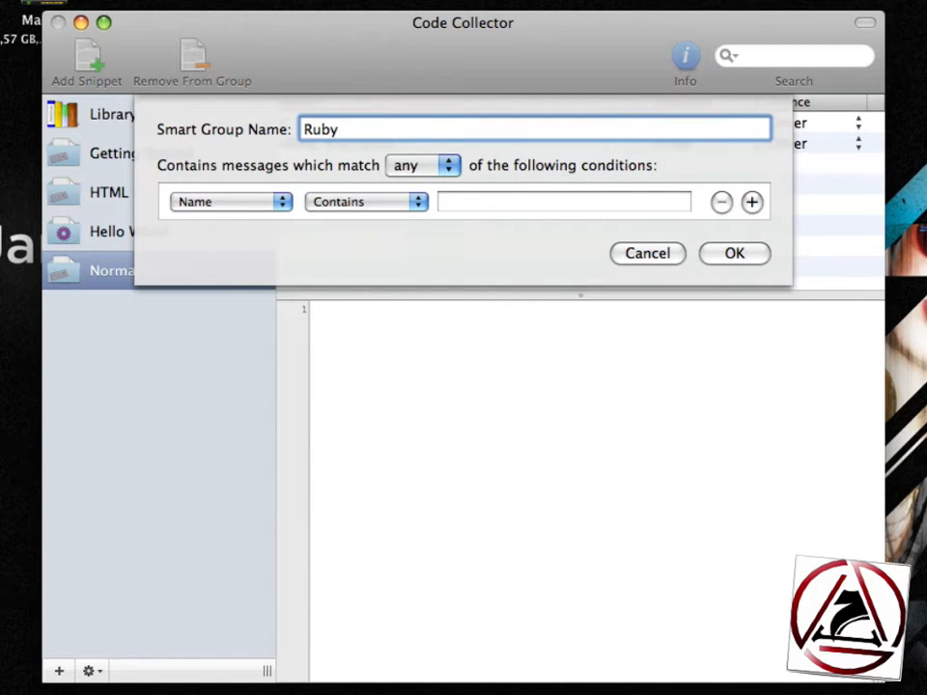
click(229, 202)
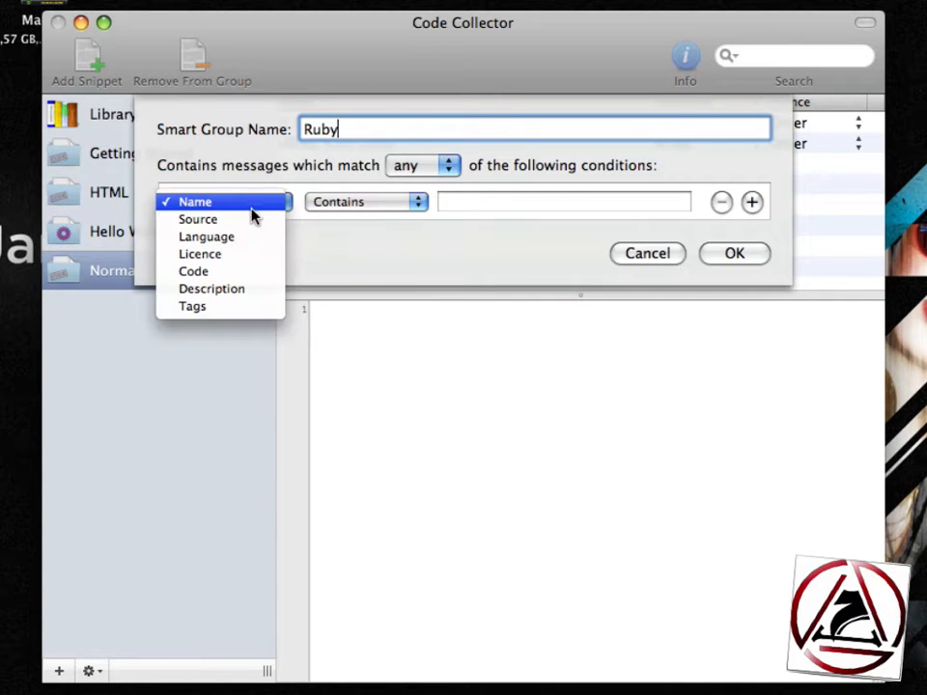
mouse_move(242, 271)
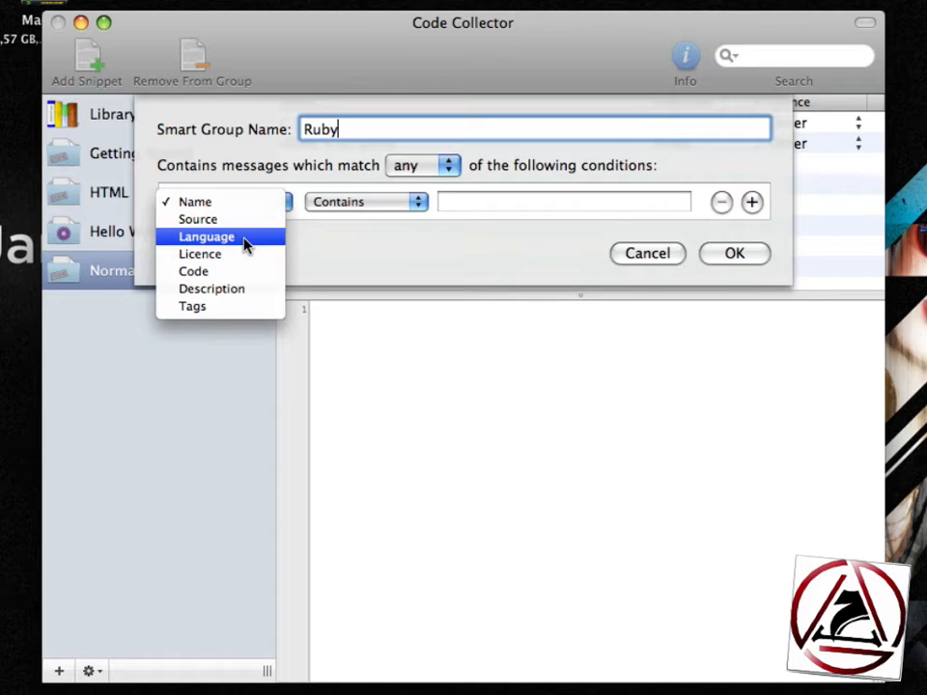
click(195, 201)
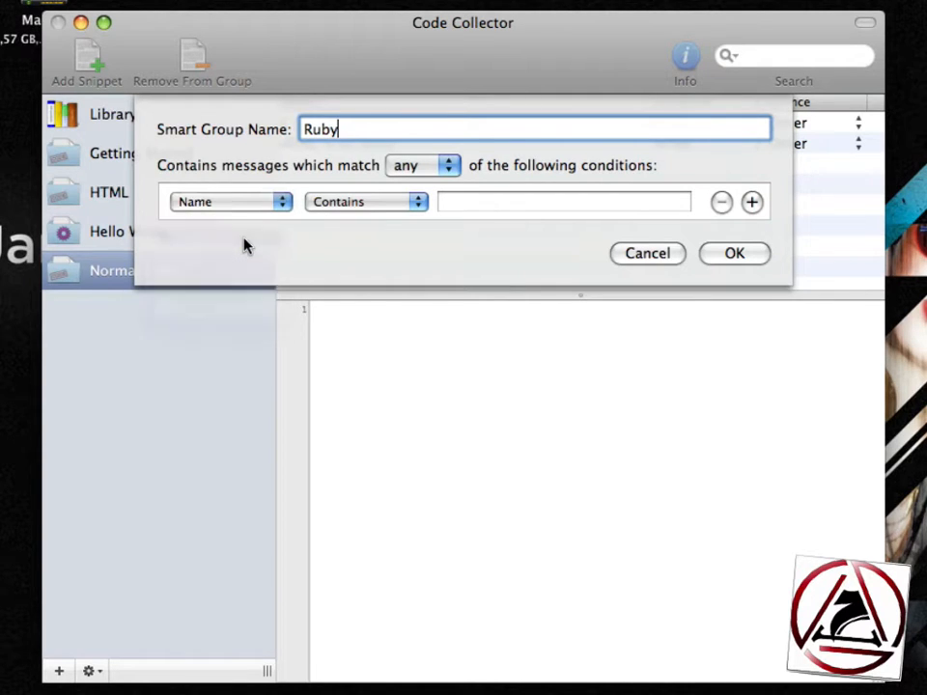
click(230, 202)
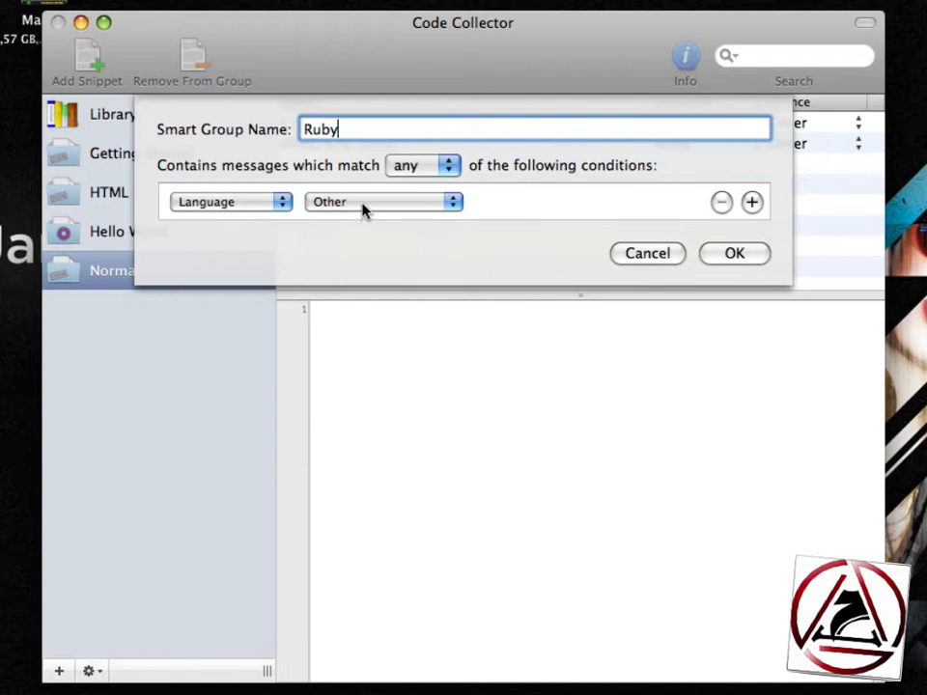
click(384, 201)
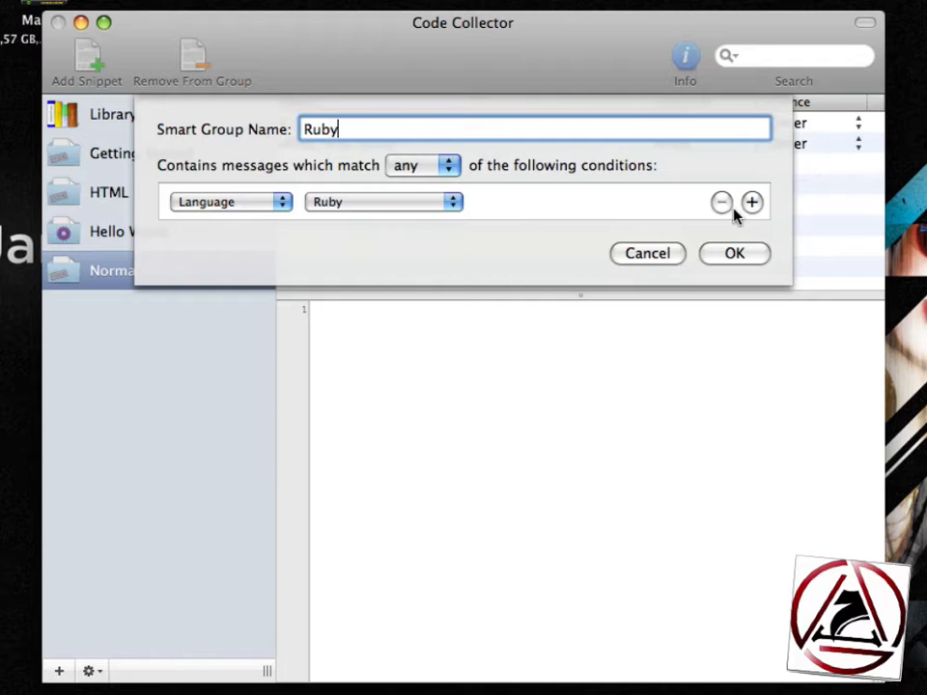
click(752, 202)
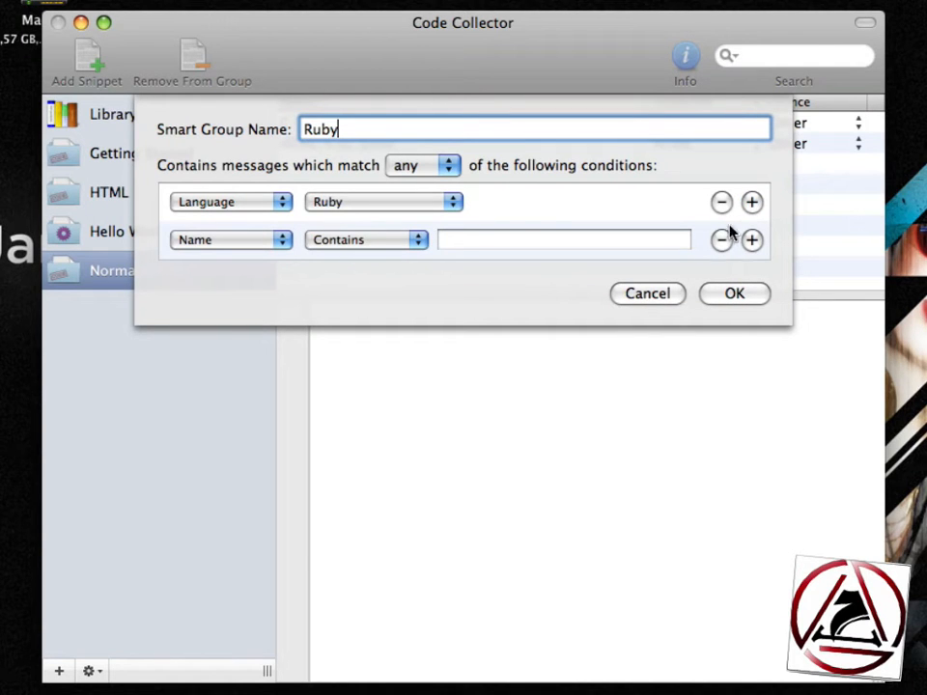
click(229, 239)
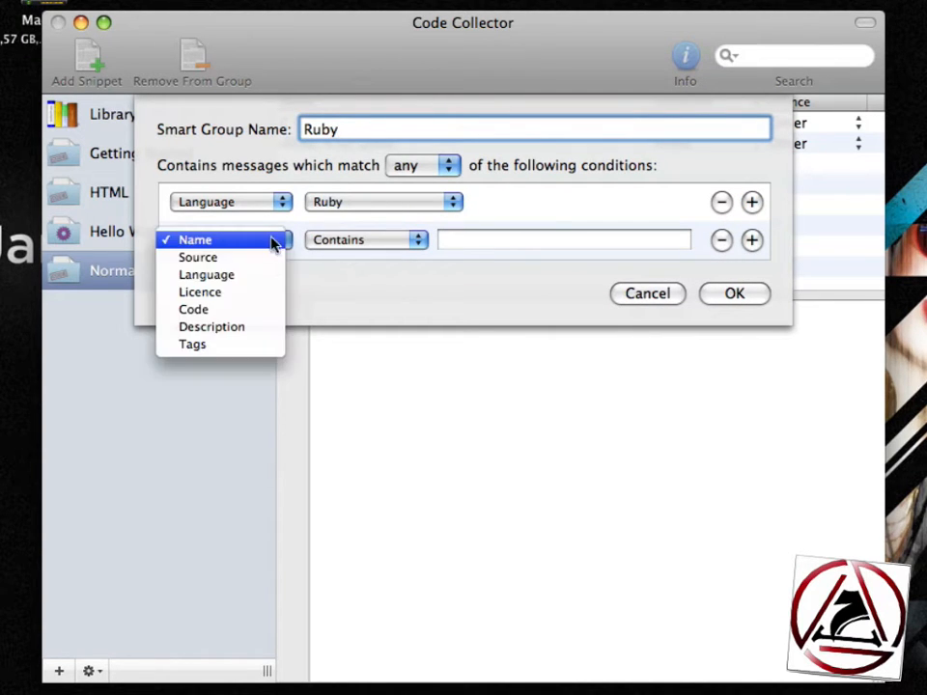
click(193, 344)
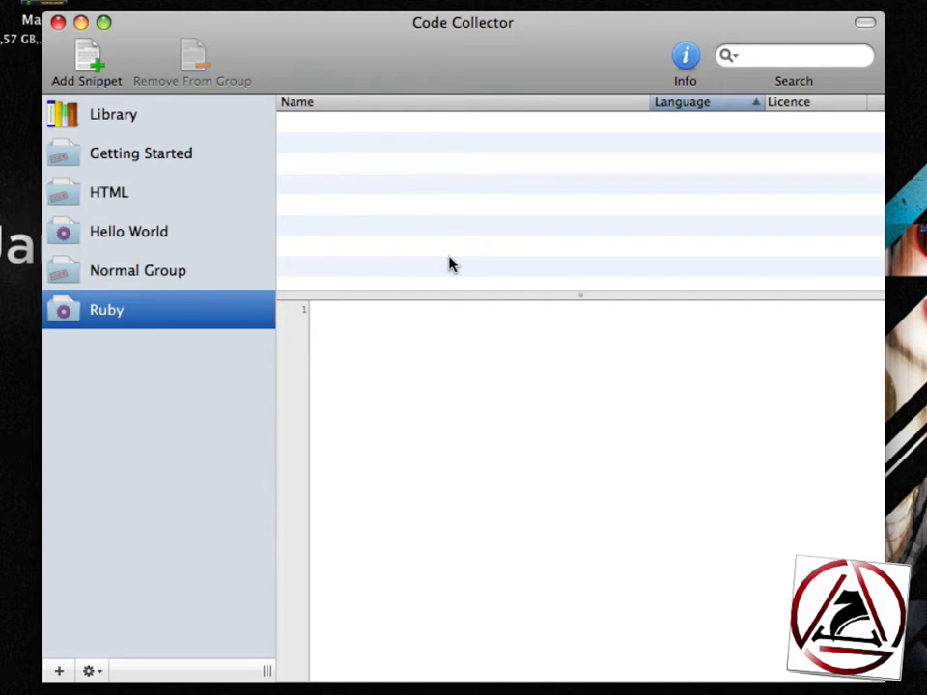
Step: Filter Snipplr to Ruby, find Property Access In Ruby, then return to the library
click(113, 114)
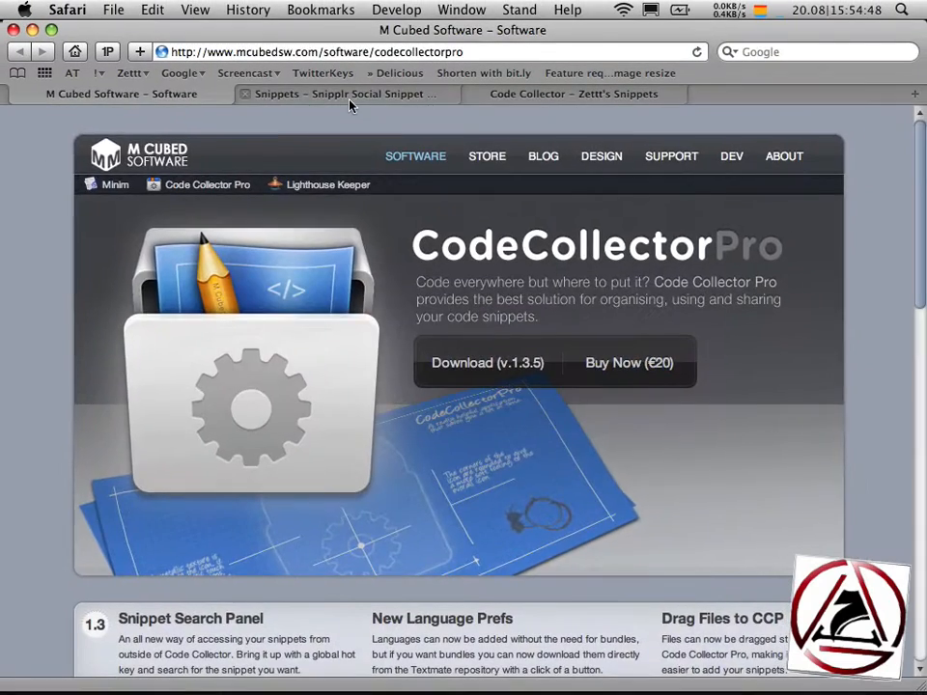
click(343, 93)
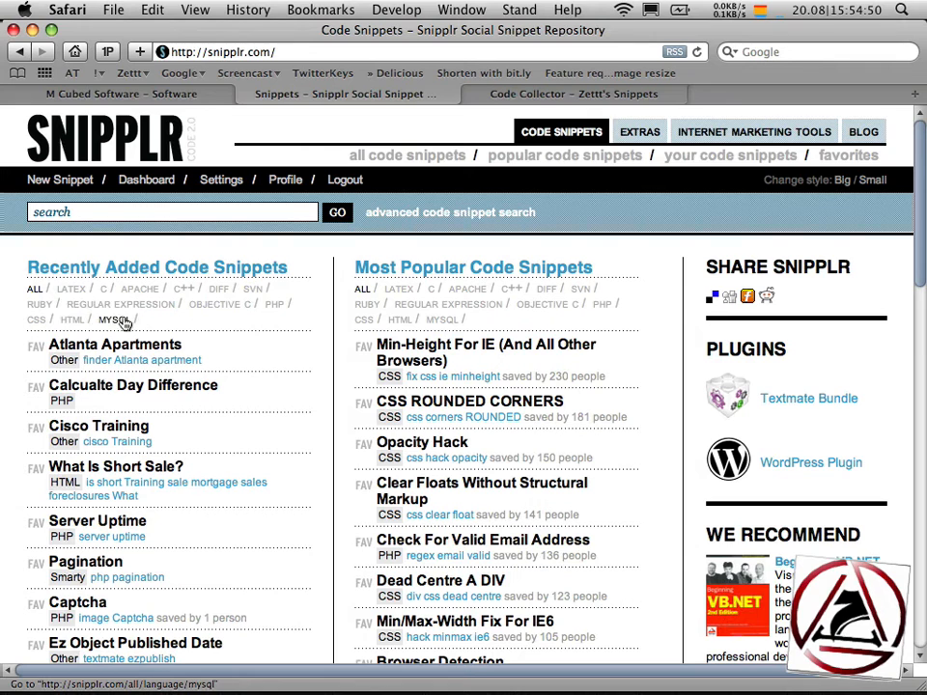
click(40, 304)
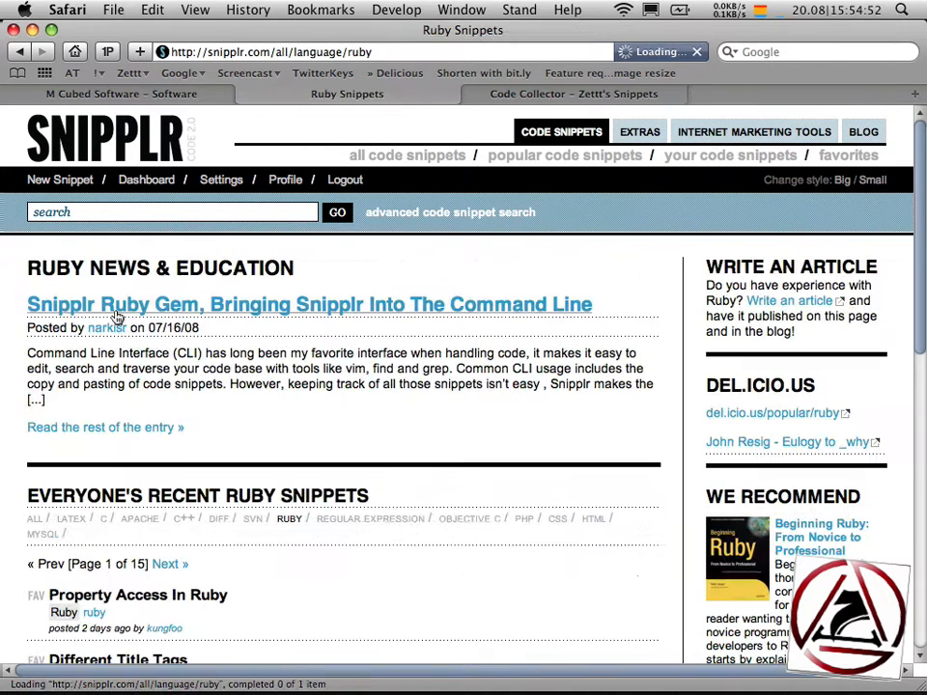
scroll(down, 3)
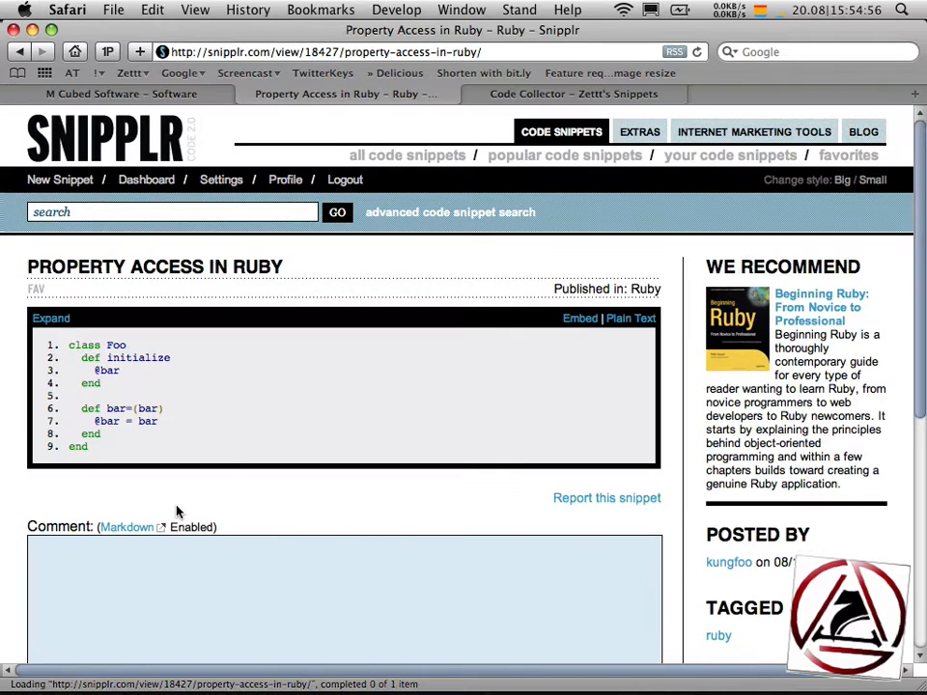
click(631, 318)
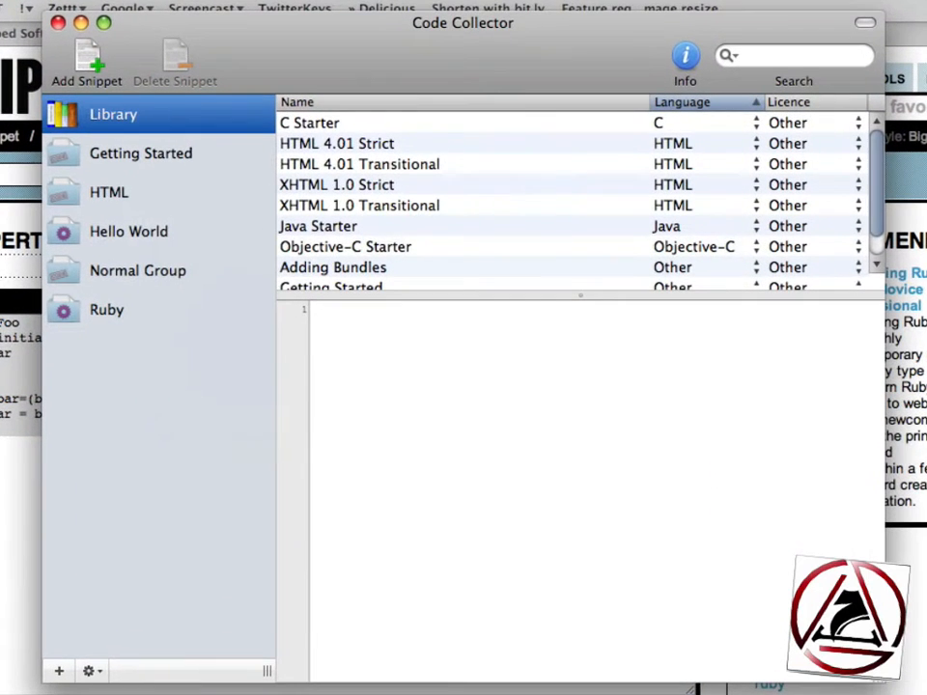
Step: Add a snippet with the Ruby class Foo property-access code, language set to Ruby
click(86, 58)
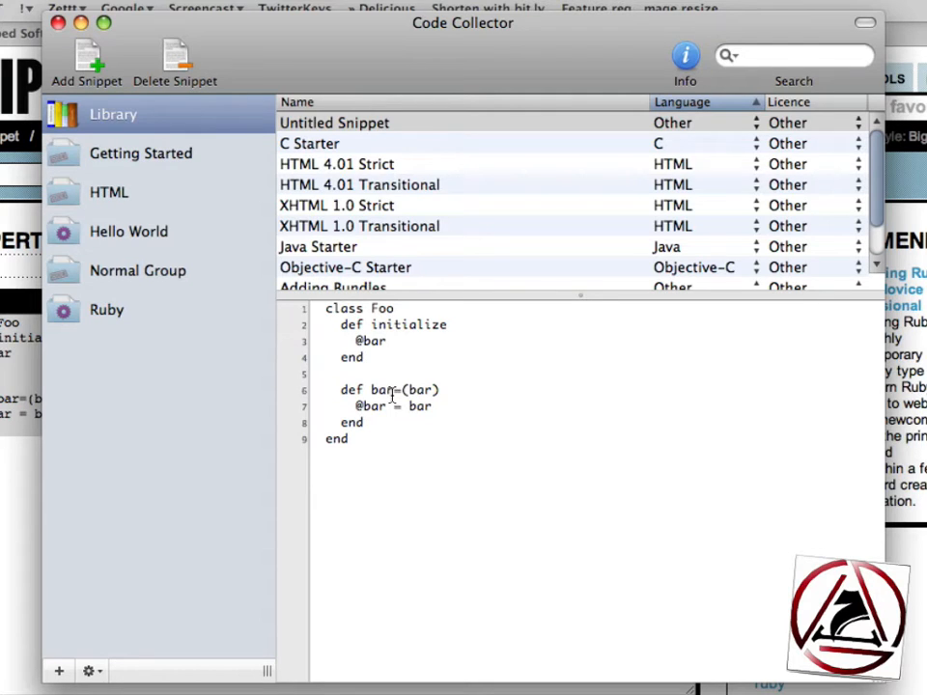
click(350, 439)
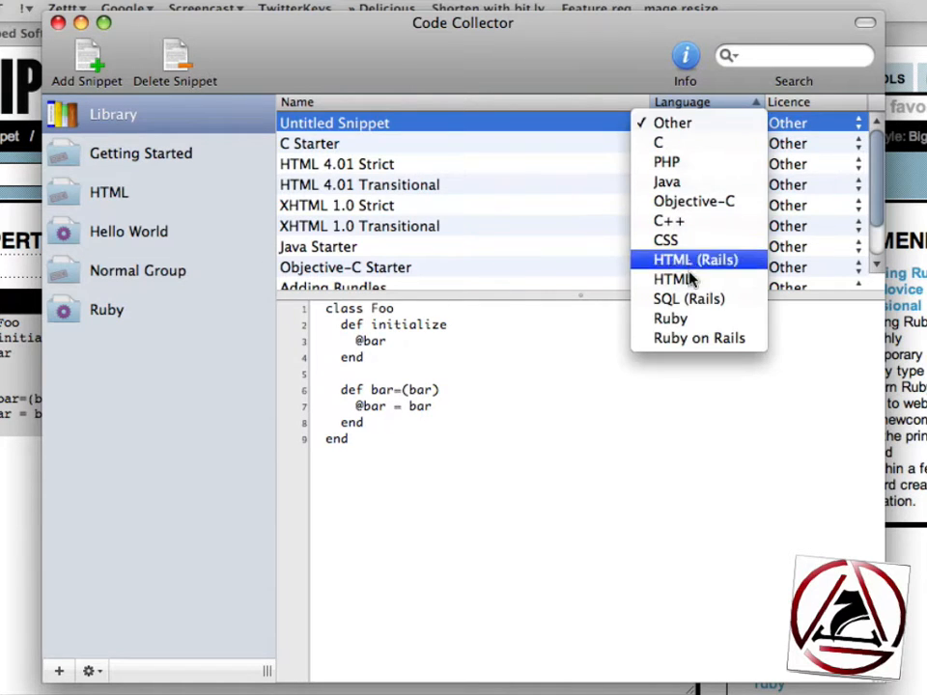
click(671, 319)
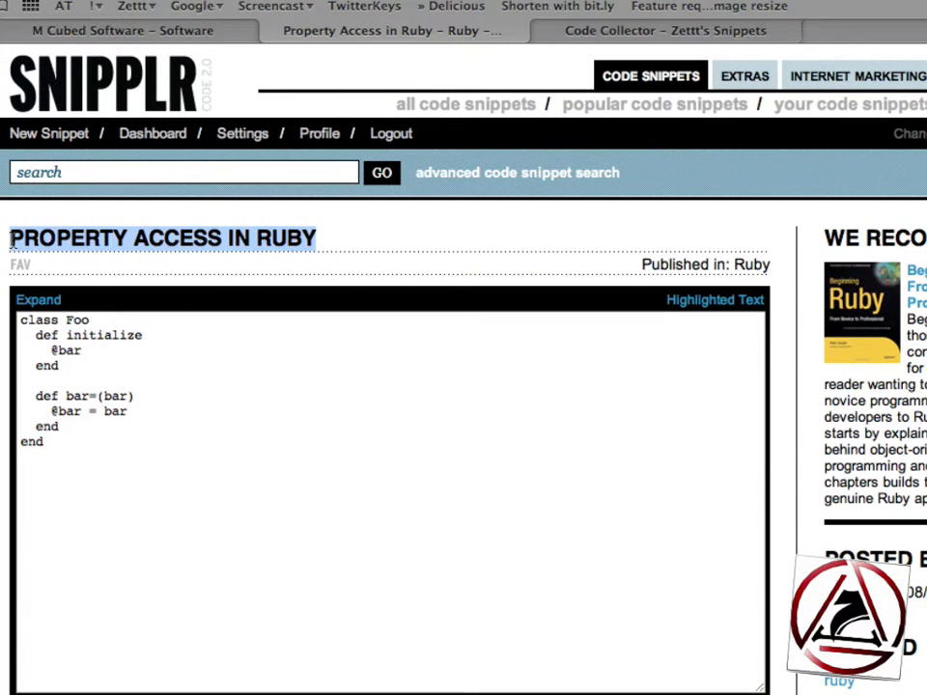
Step: Rename the Untitled Snippet 'Property Access in Ruby' and drag it onto the Ruby group
click(663, 30)
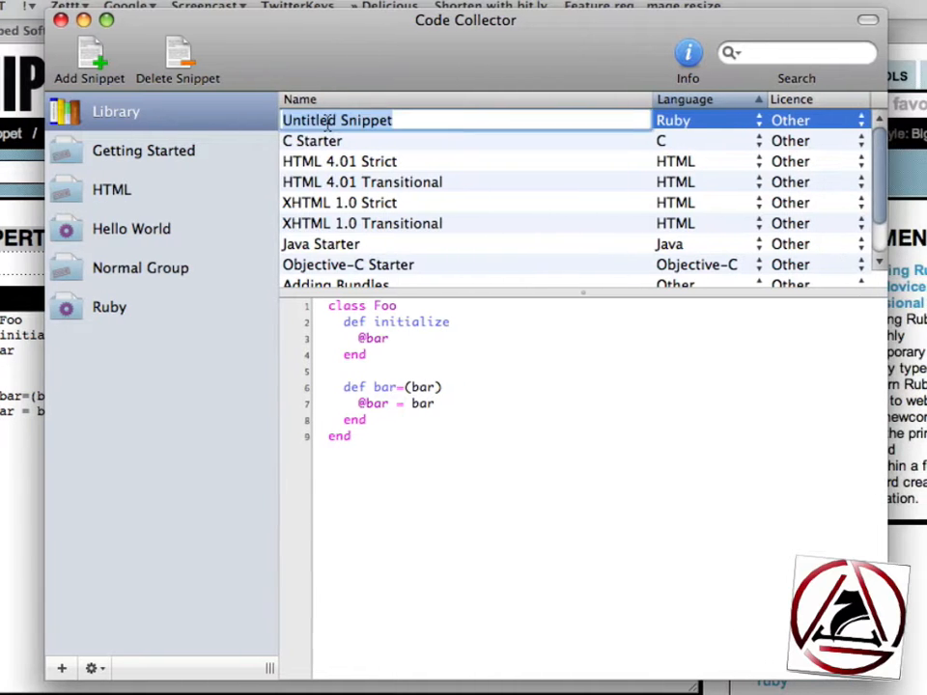
text(PROPERTY ACCESS IN RUBY)
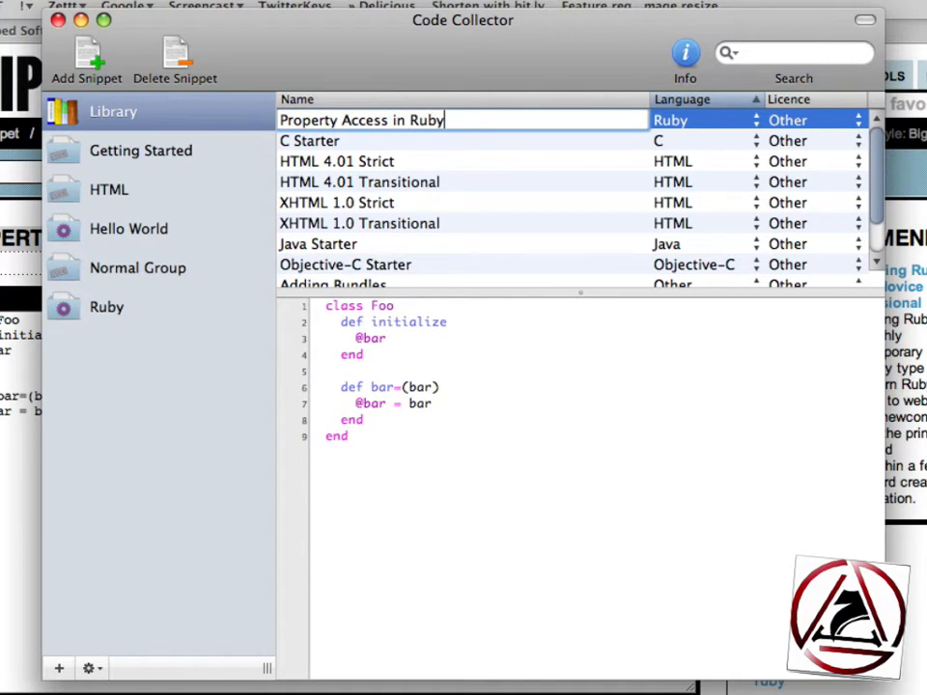
click(386, 119)
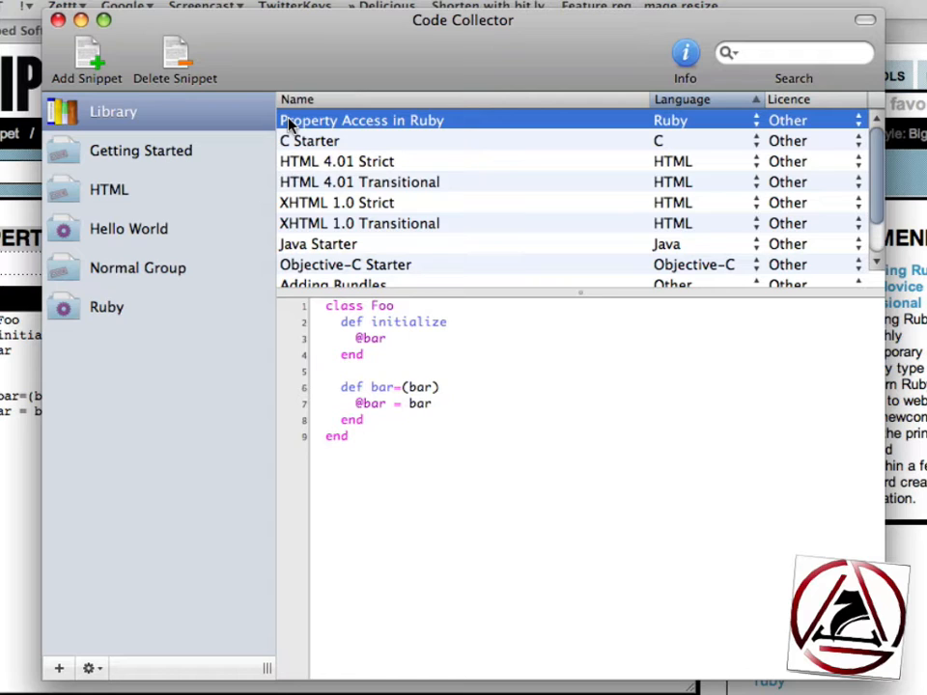
click(106, 306)
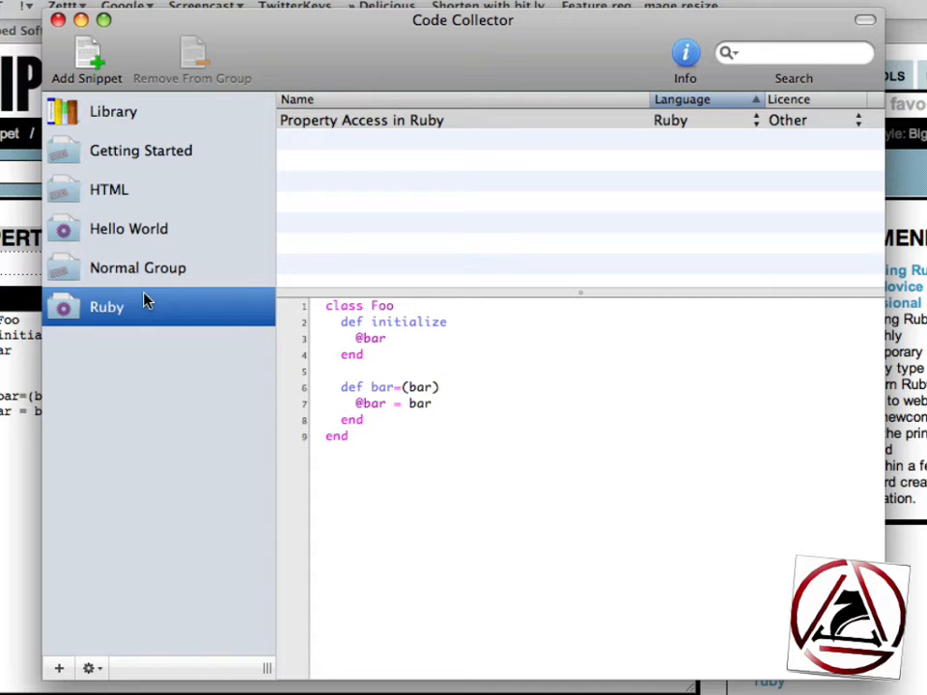
mouse_move(633, 130)
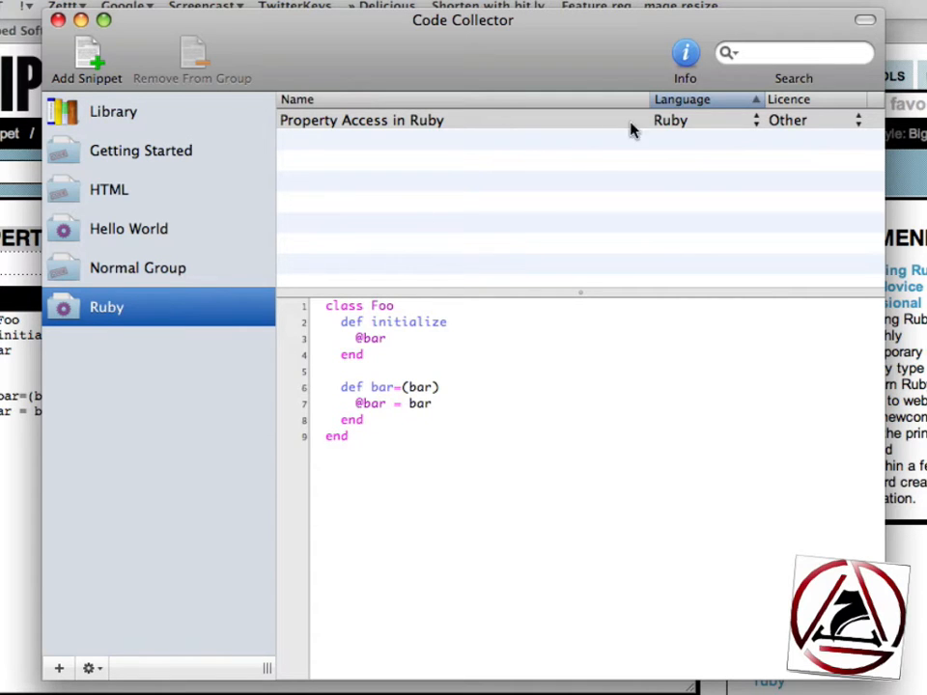
Step: Fill the snippet's info with the Snipplr source URL and tags ruby and properties
click(685, 53)
text(ruby properties)
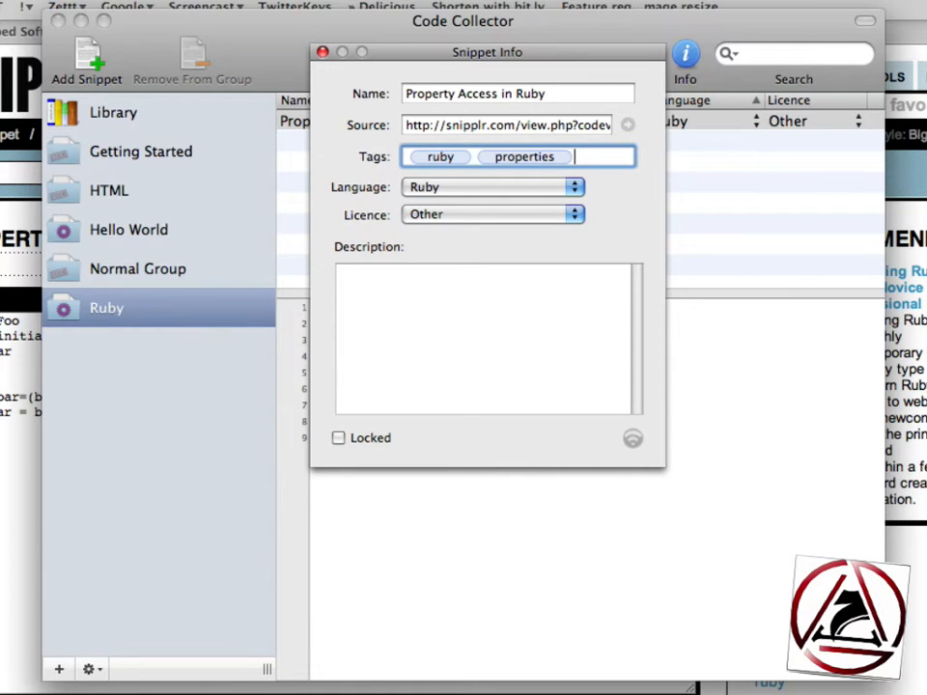
click(488, 338)
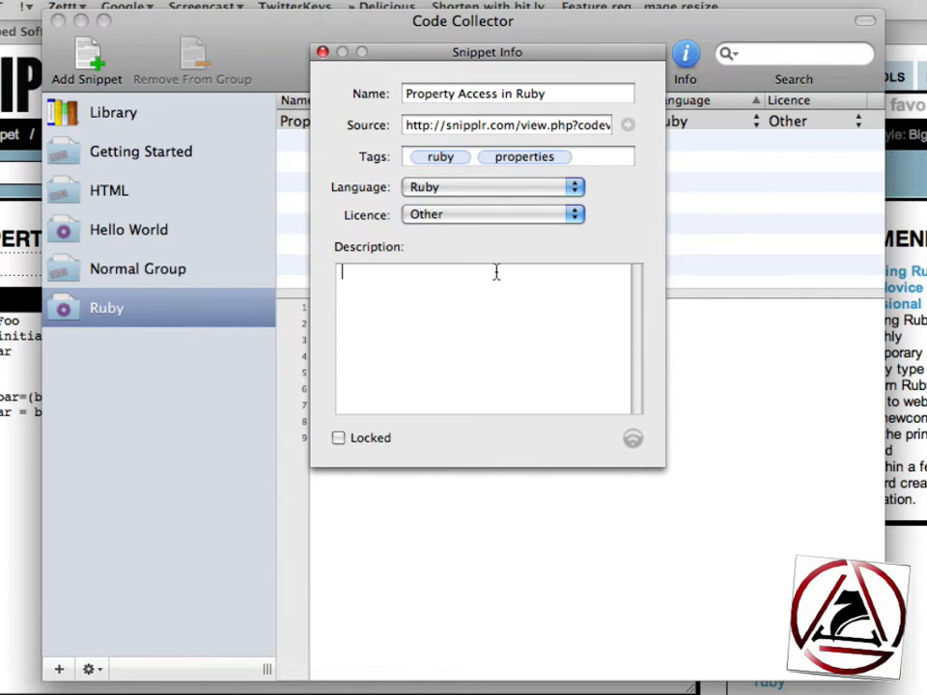
mouse_move(474, 244)
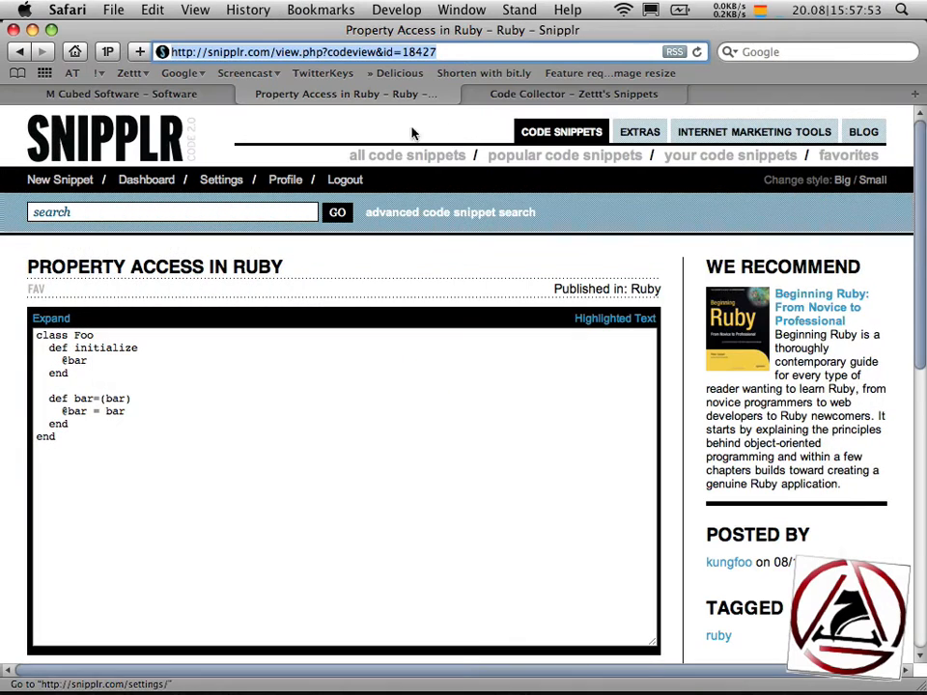
Step: Switch to the Code Collector – Zett's Snippets tab showing the empty My Snippets page
click(573, 94)
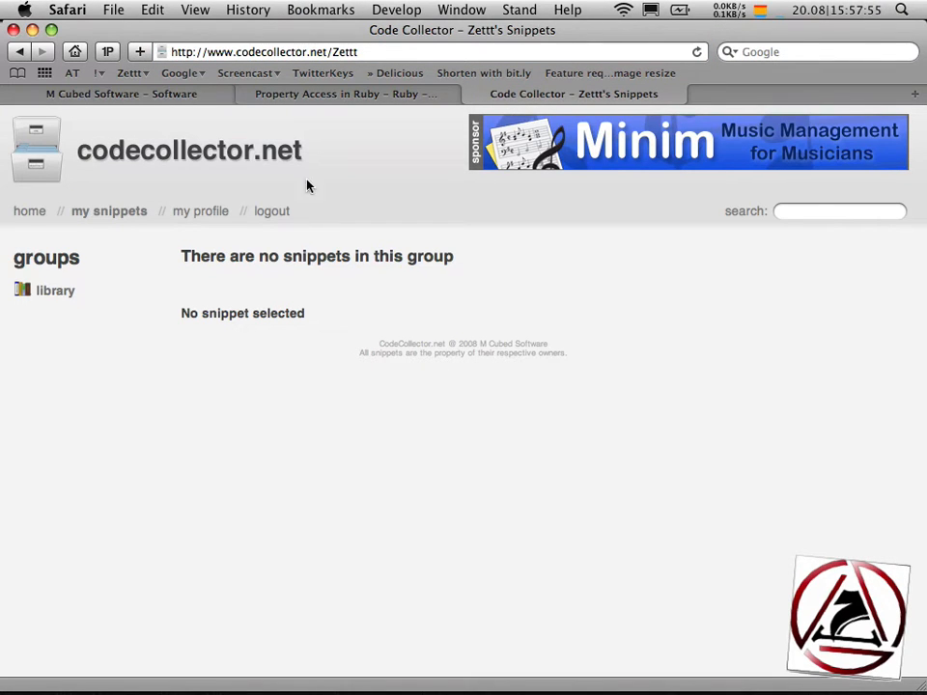
mouse_move(267, 267)
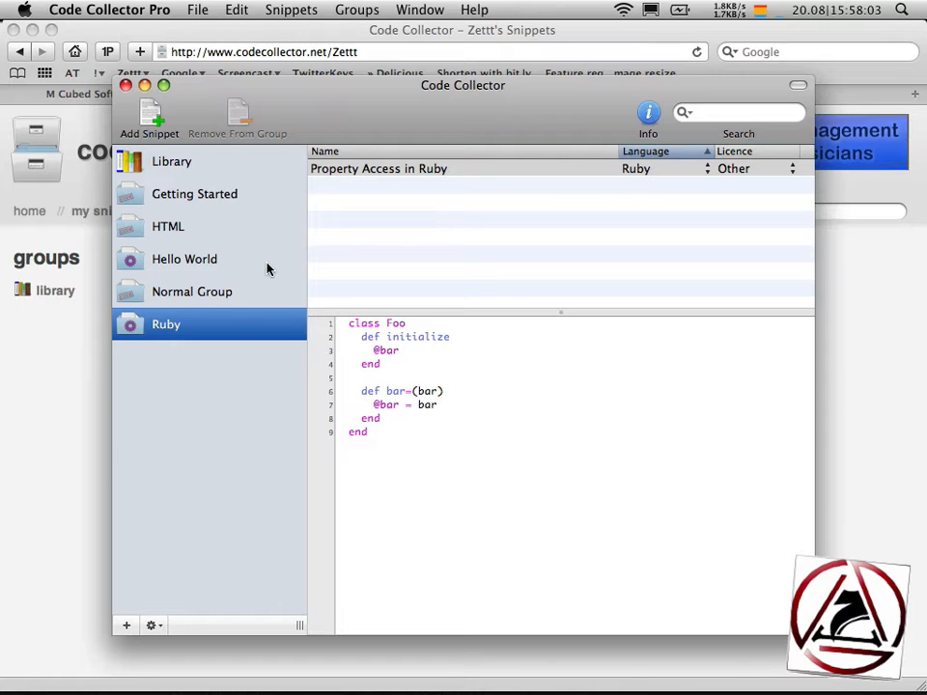
Step: Enable sharing with Entire Library in the Sharing preferences and close Preferences
click(109, 10)
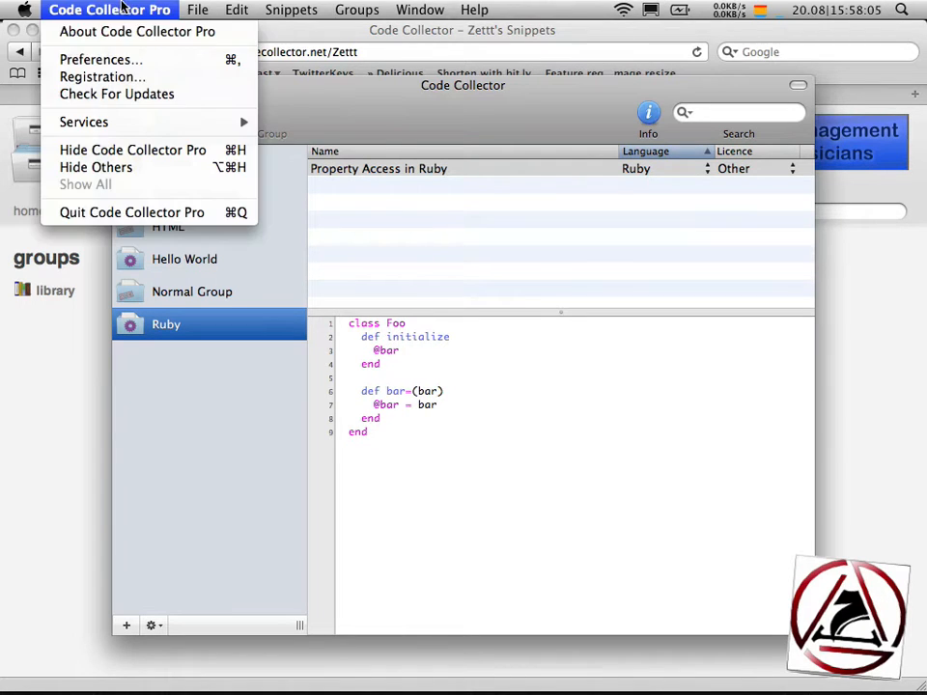
click(100, 59)
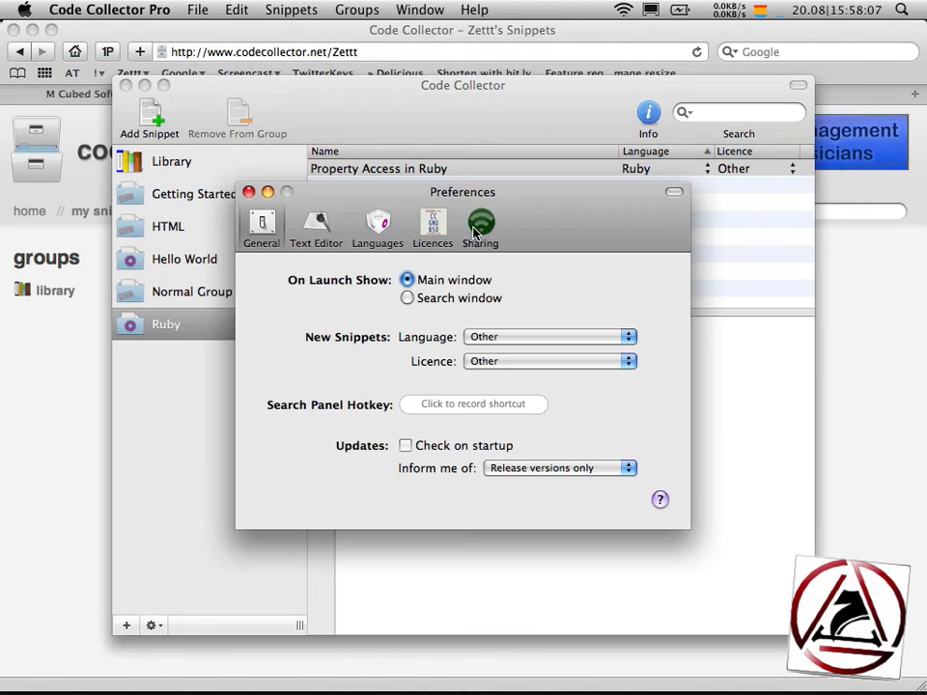
click(480, 224)
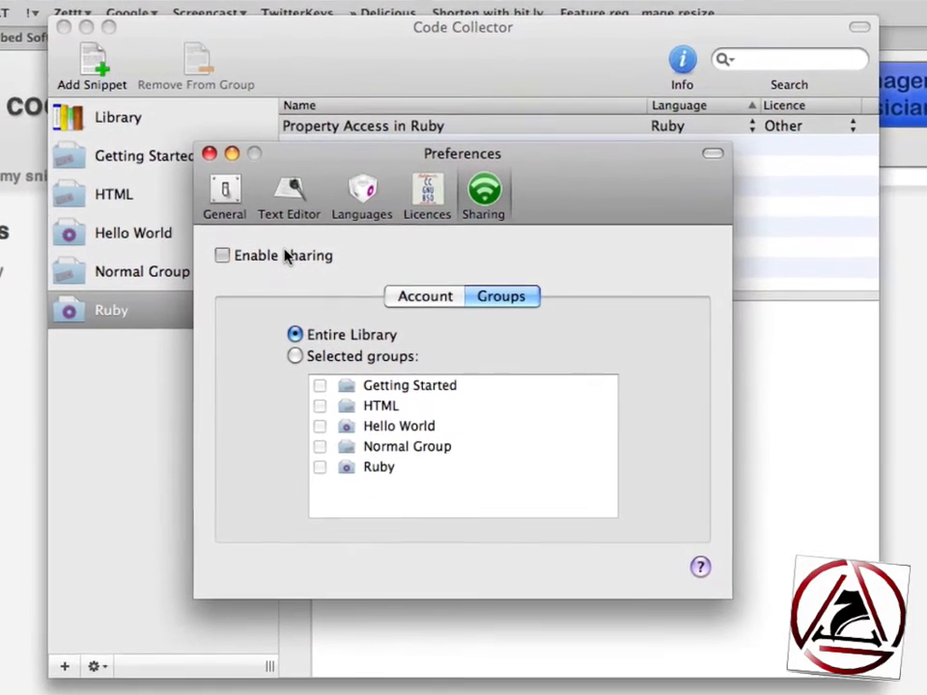
click(222, 255)
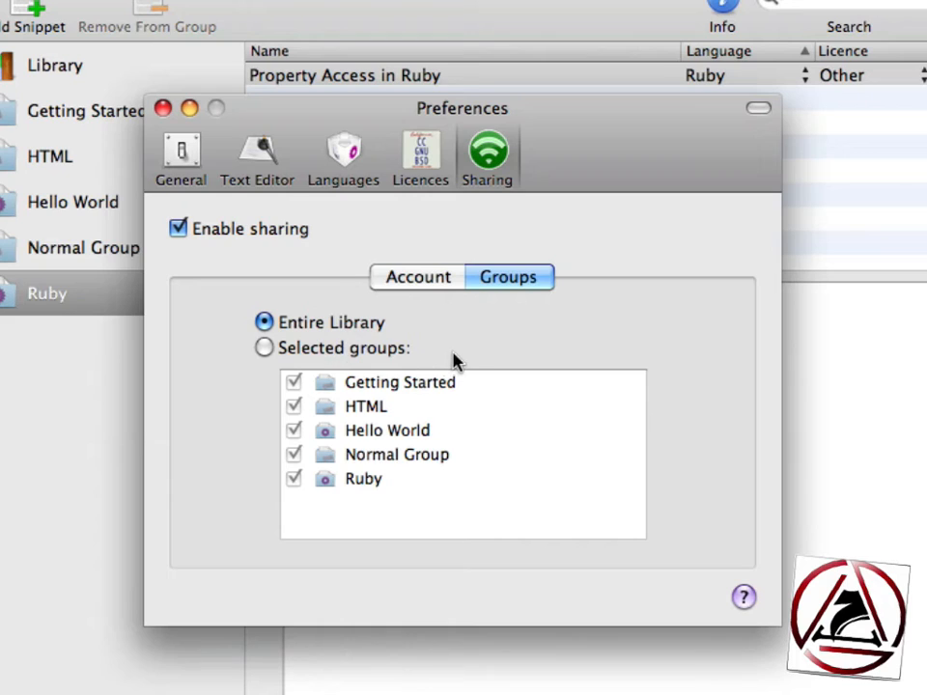
mouse_move(466, 360)
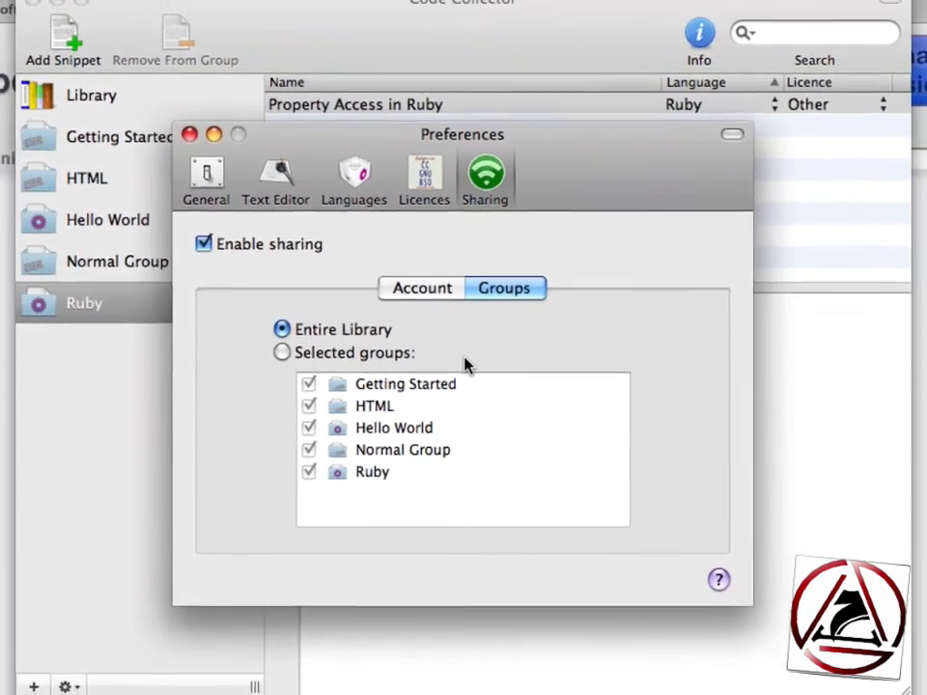
click(189, 134)
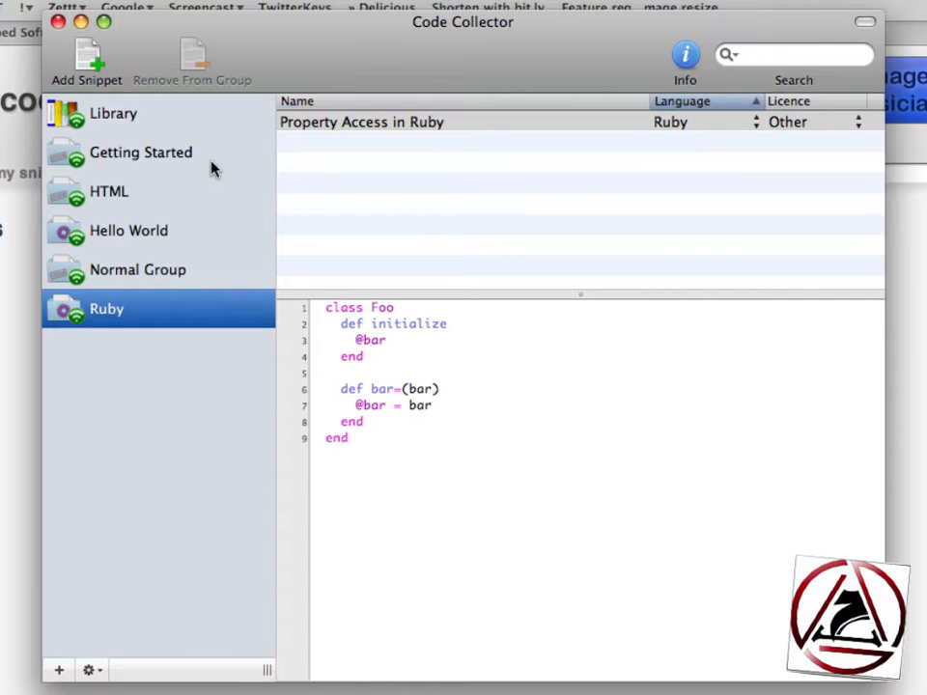
Step: Filter Snipplr to MySQL, open EAN13 Check, and show its code as plain text
click(112, 113)
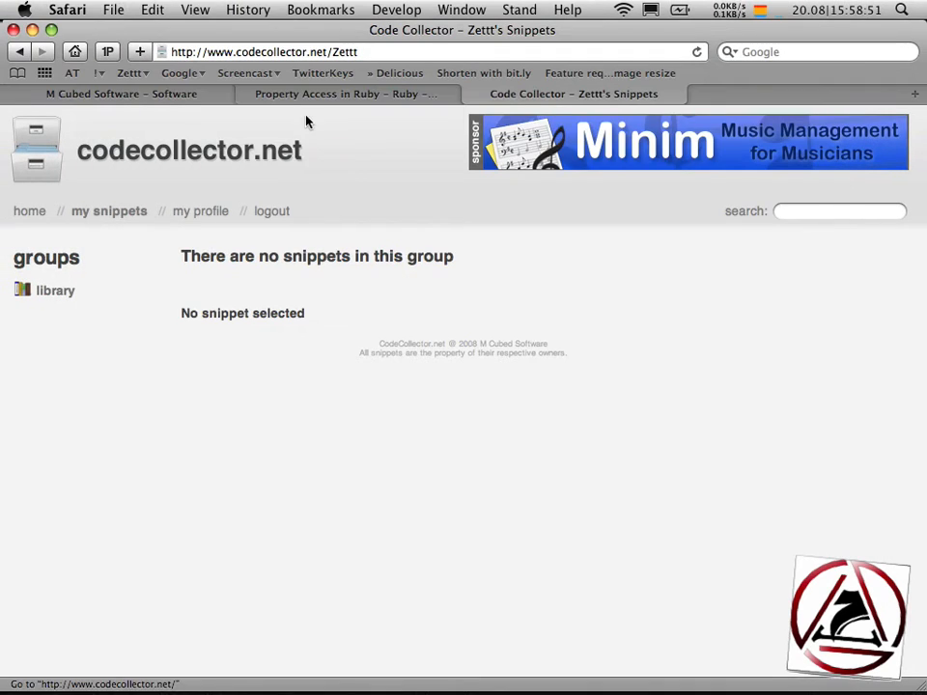
click(346, 94)
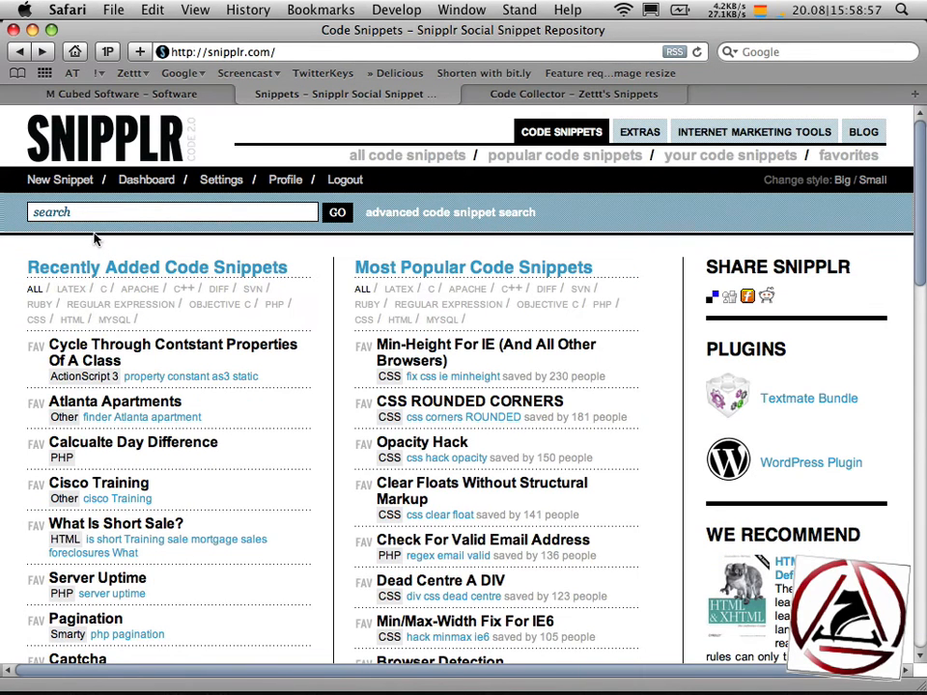
click(113, 320)
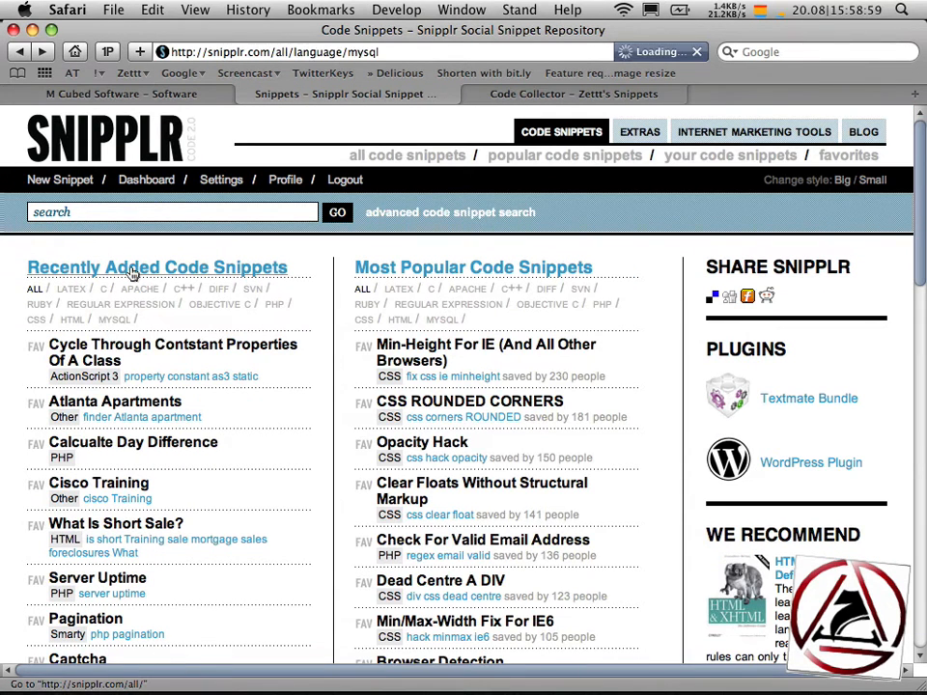
click(113, 320)
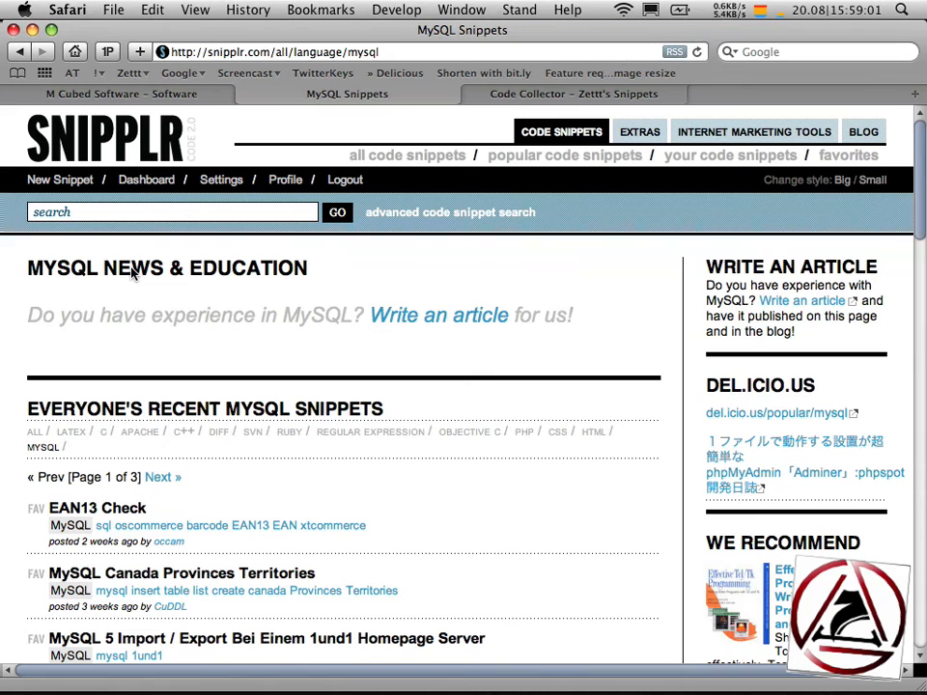
click(96, 507)
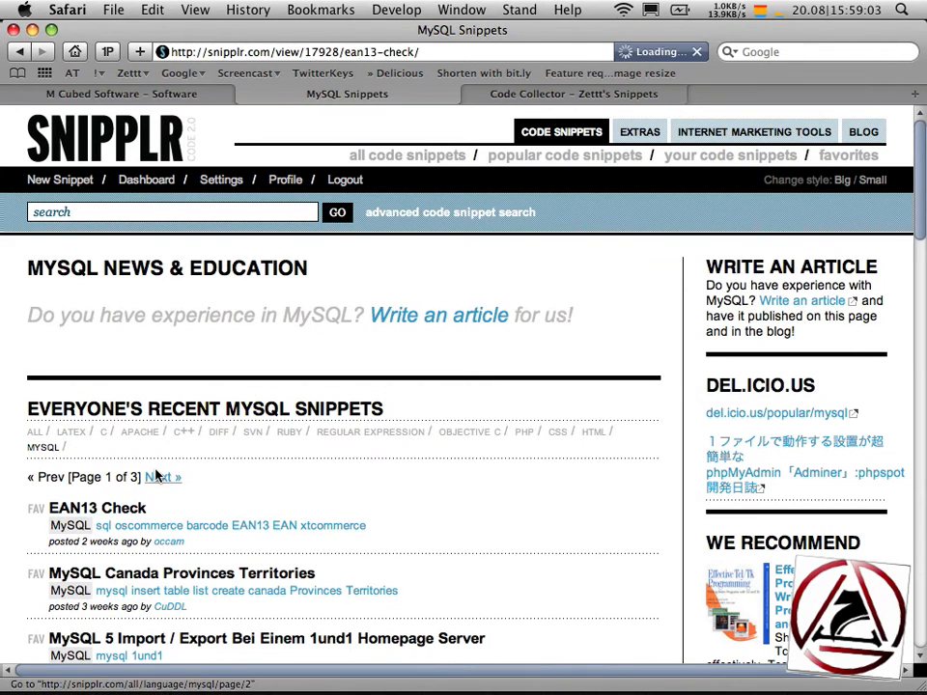
click(97, 508)
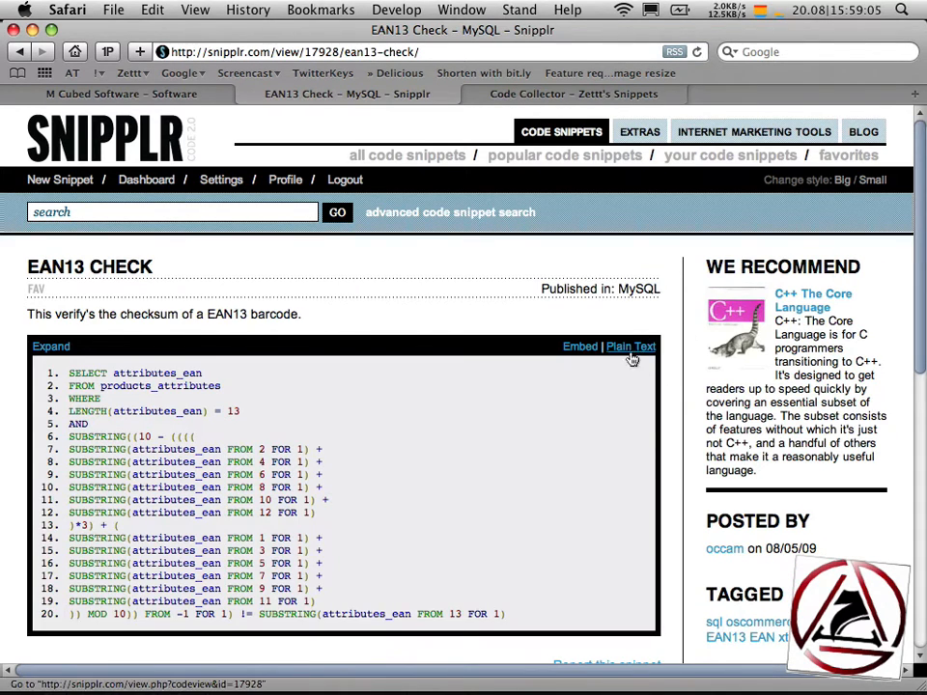
click(631, 347)
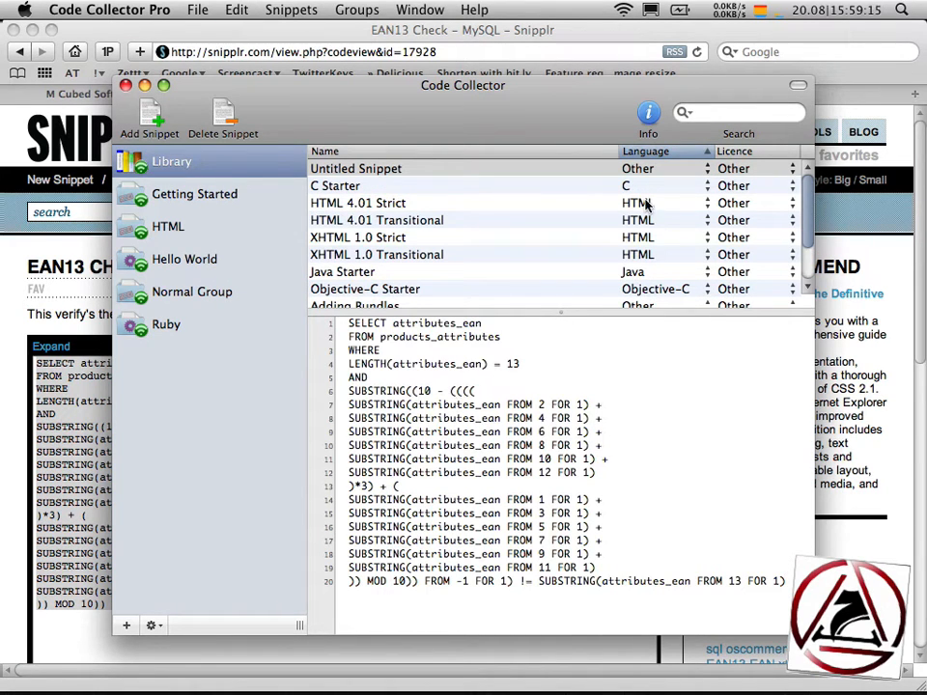
Step: Open the Language choices for the new EAN13 snippet
click(664, 168)
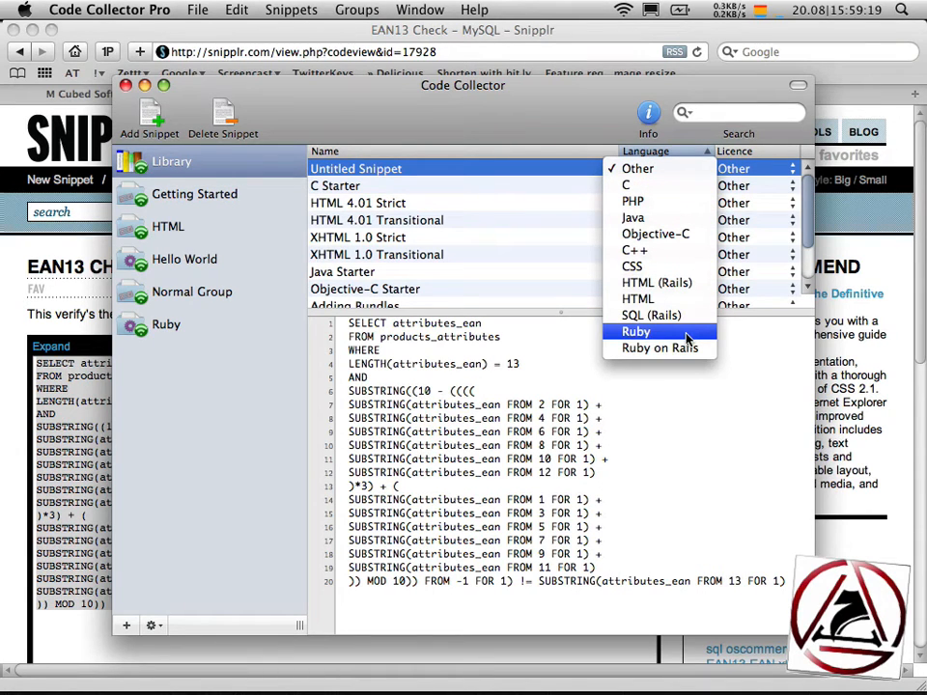
mouse_move(531, 393)
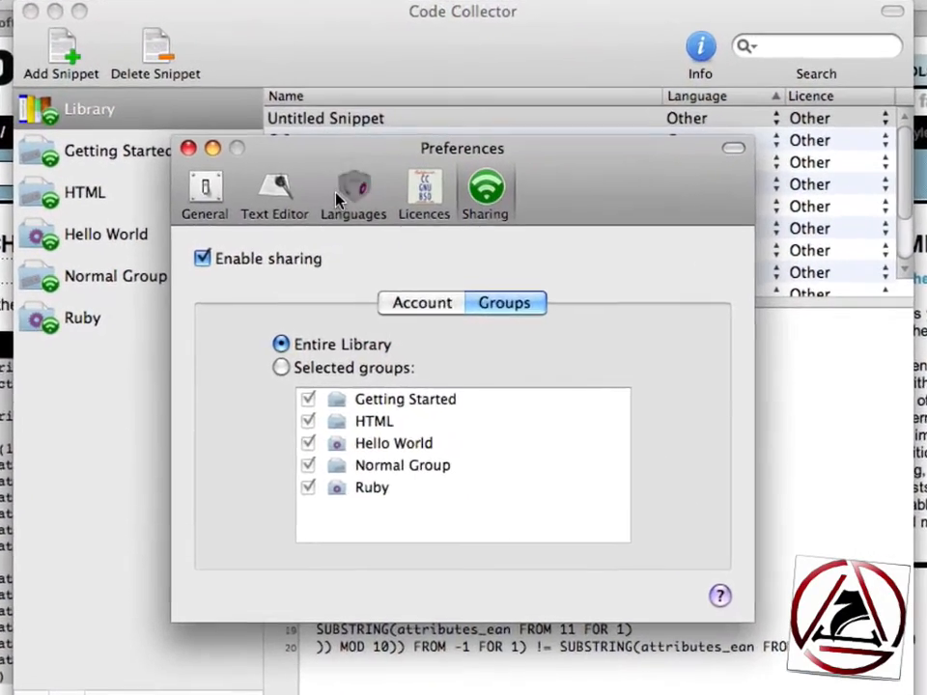
Step: Add a custom language named MySQL under Languages and start picking its bundle
click(353, 184)
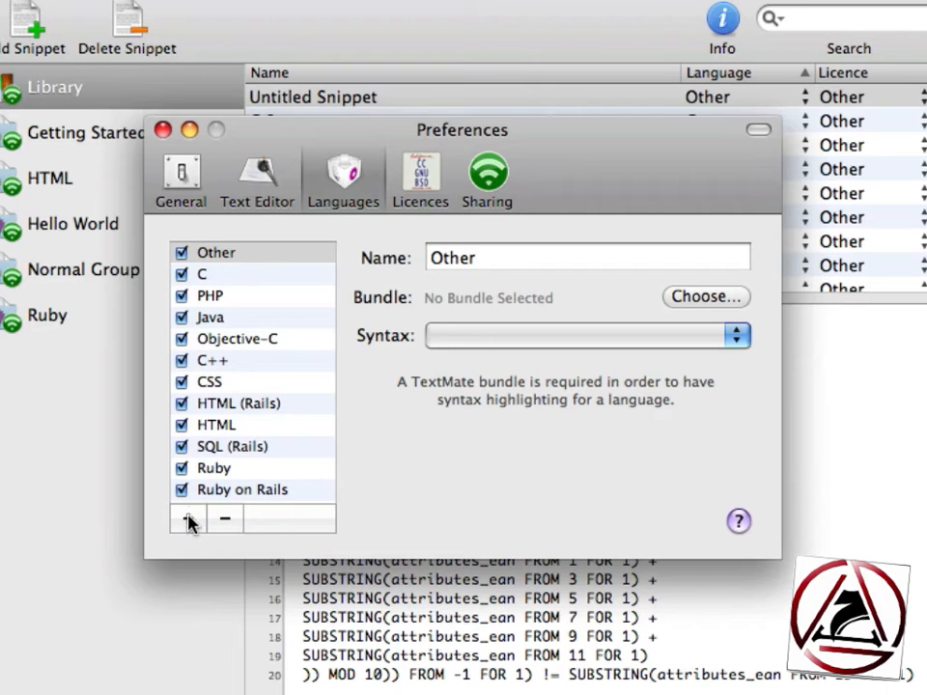
click(188, 519)
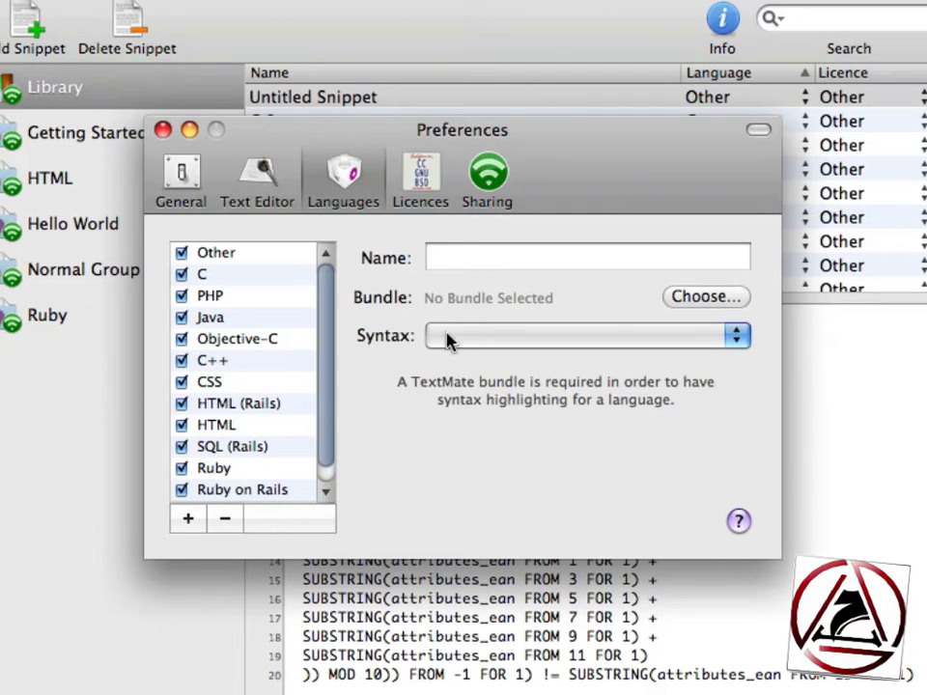
text(MySQL)
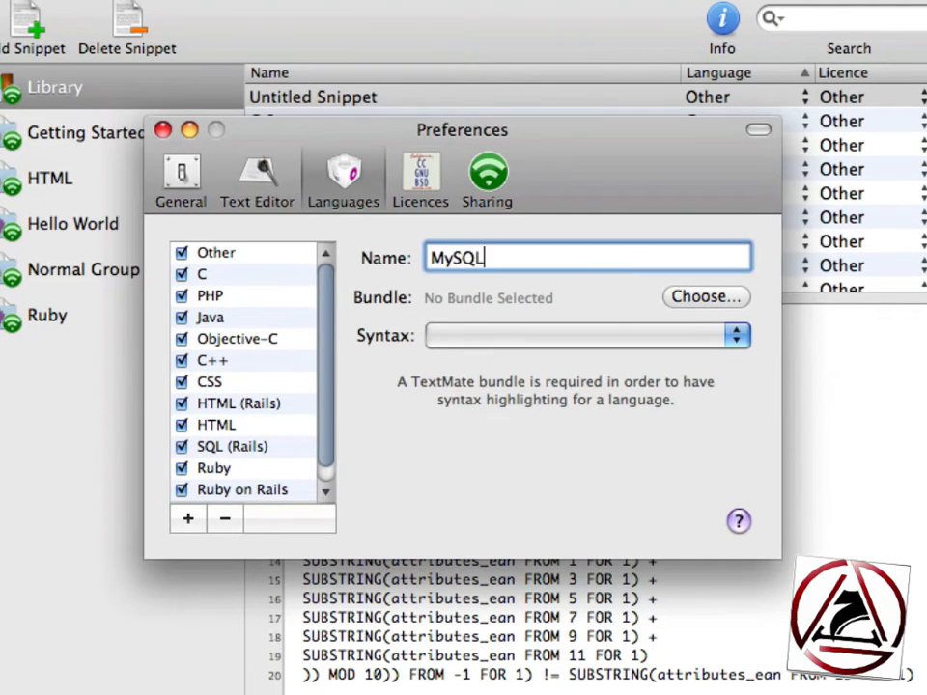
click(705, 296)
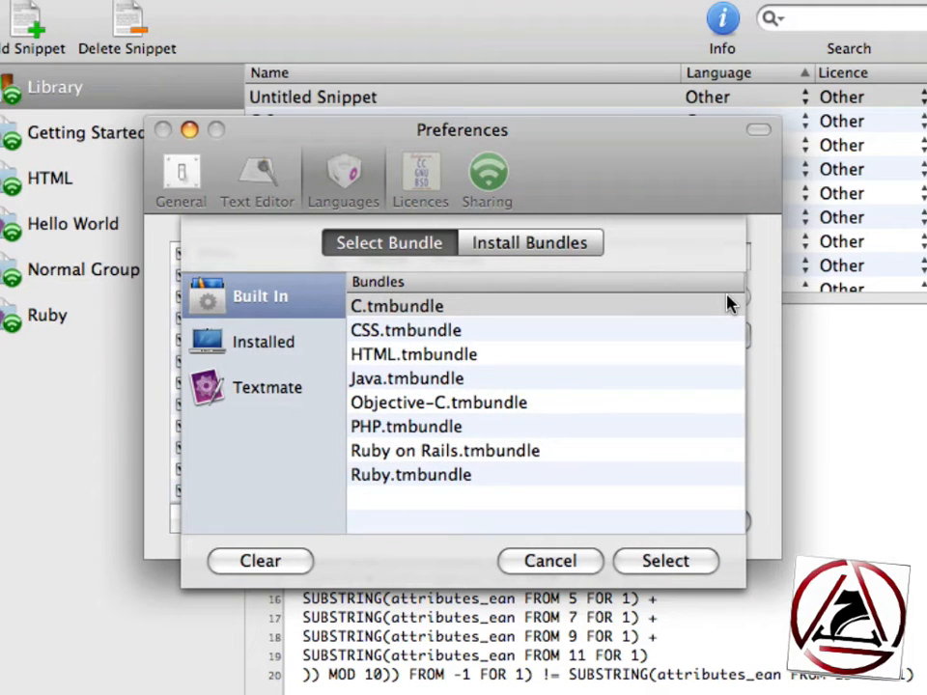
mouse_move(242, 343)
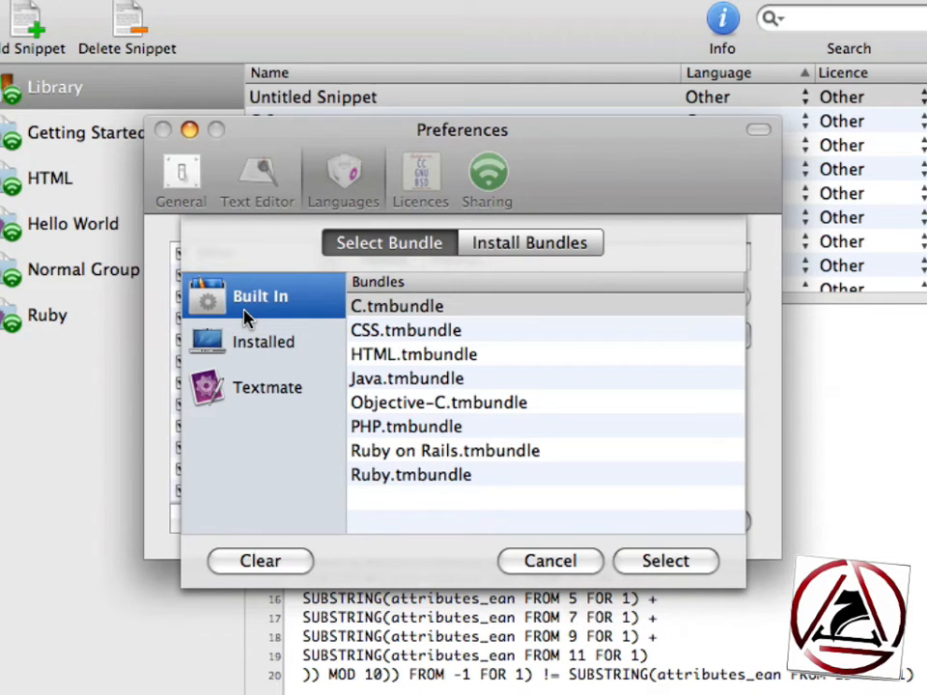
mouse_move(458, 509)
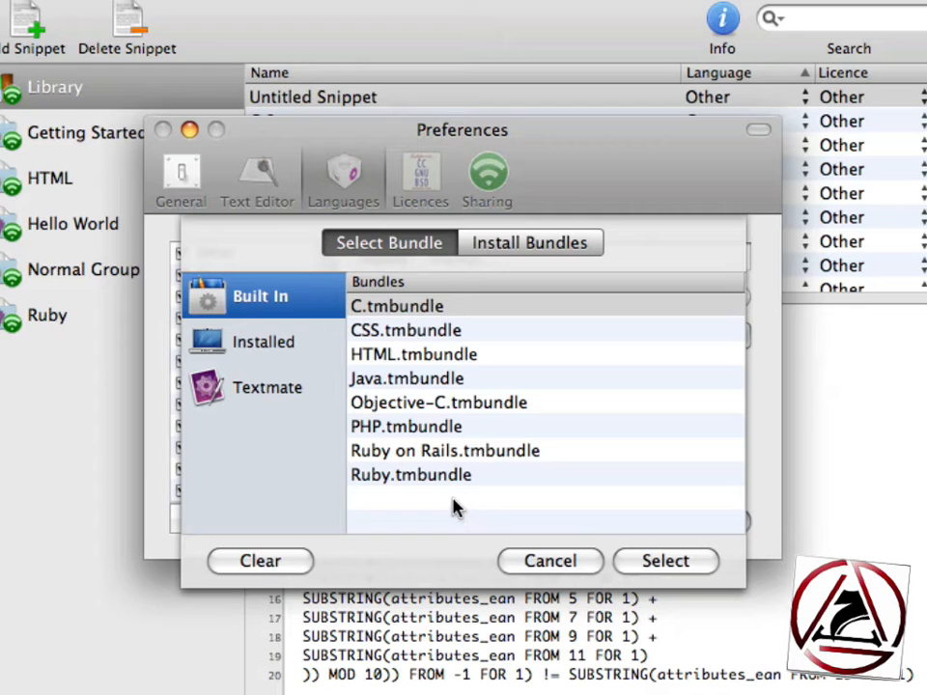
Step: Browse the Textmate category's bundle list in the bundle picker
click(268, 388)
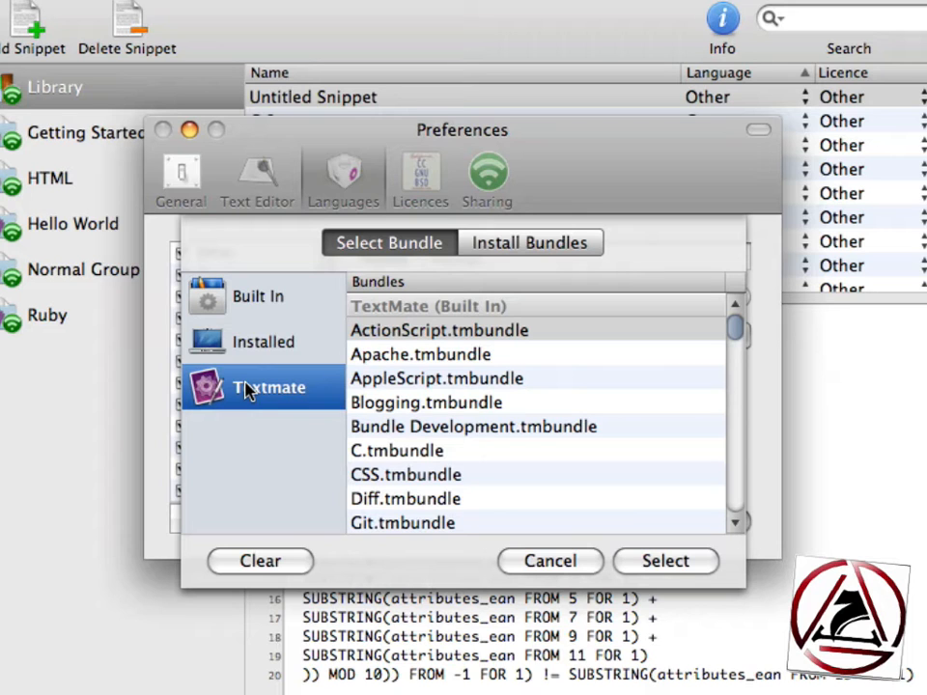
mouse_move(694, 346)
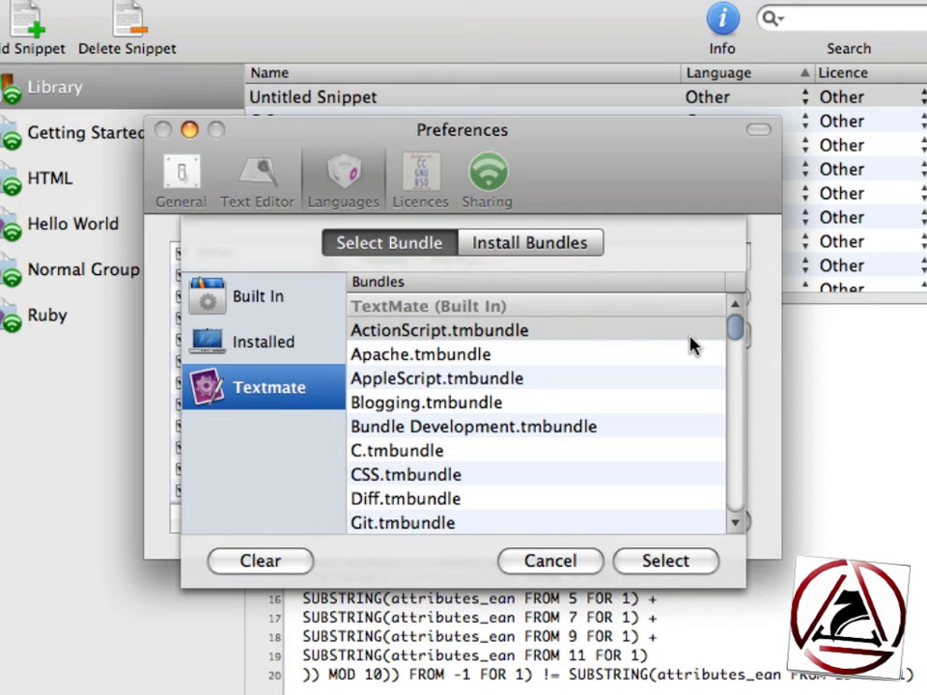
scroll(down, 3)
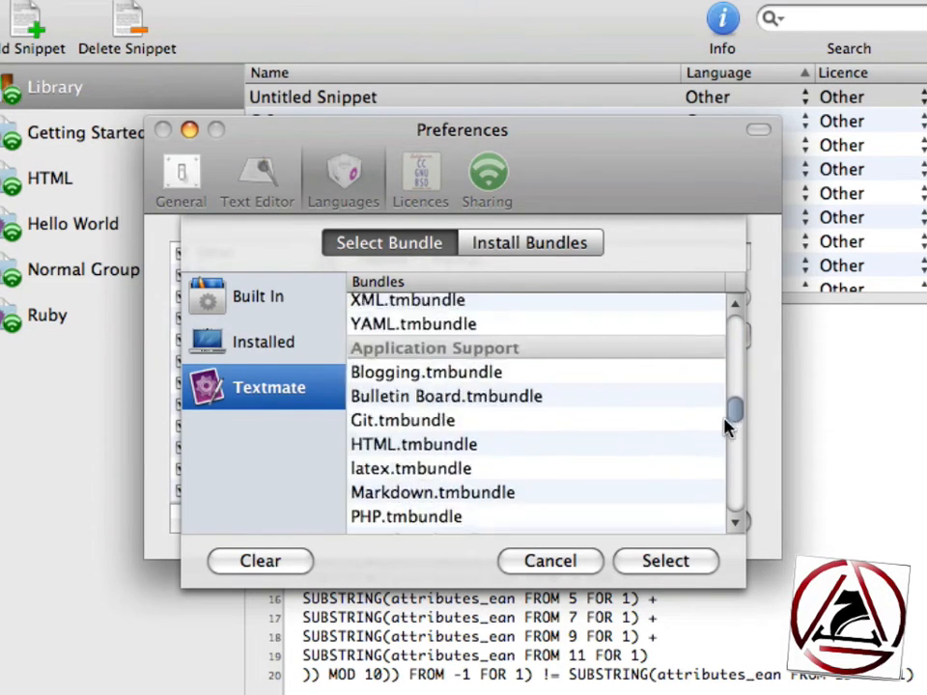
scroll(up, 3)
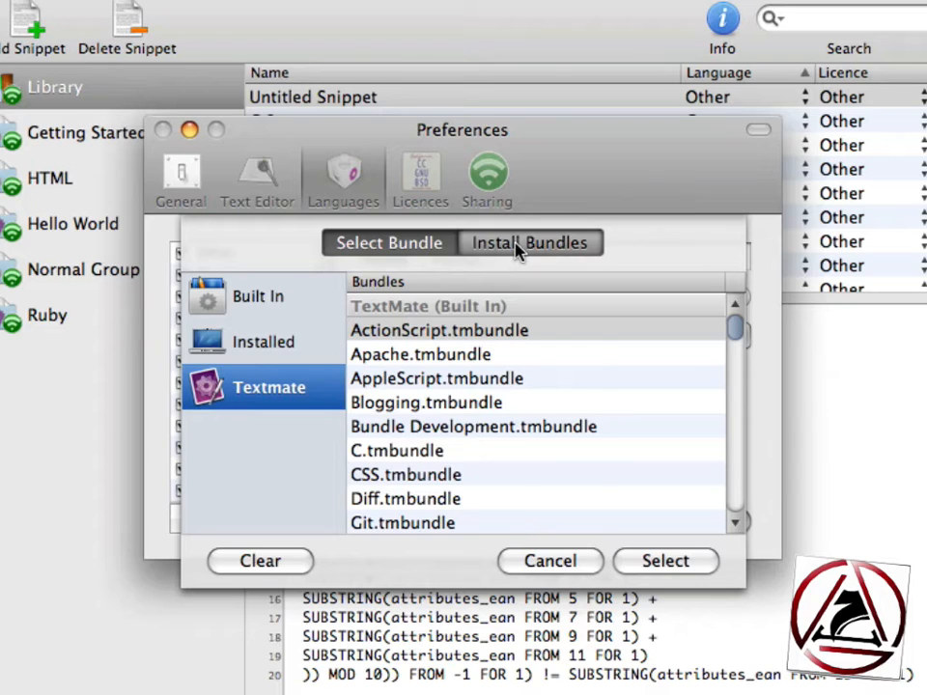
Step: Download and install SQL.tmbundle from the available bundles
click(530, 243)
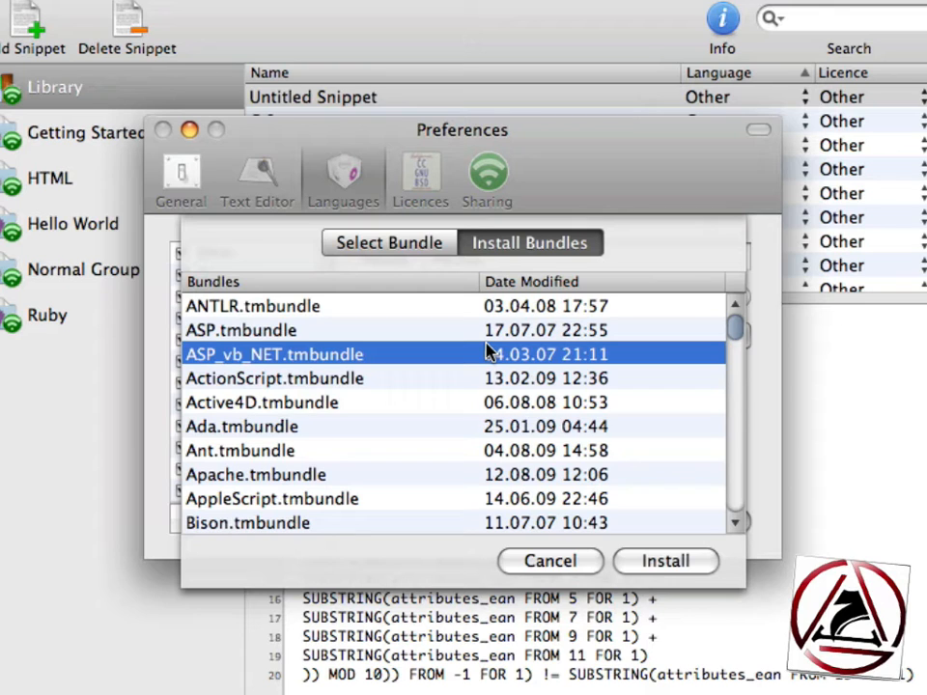
scroll(down, 3)
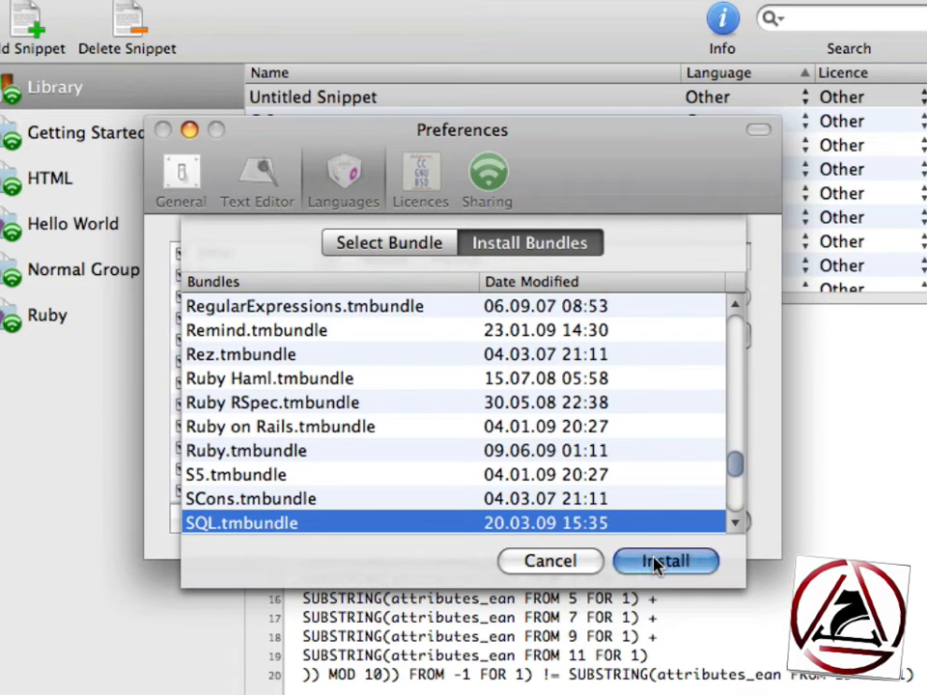
click(666, 561)
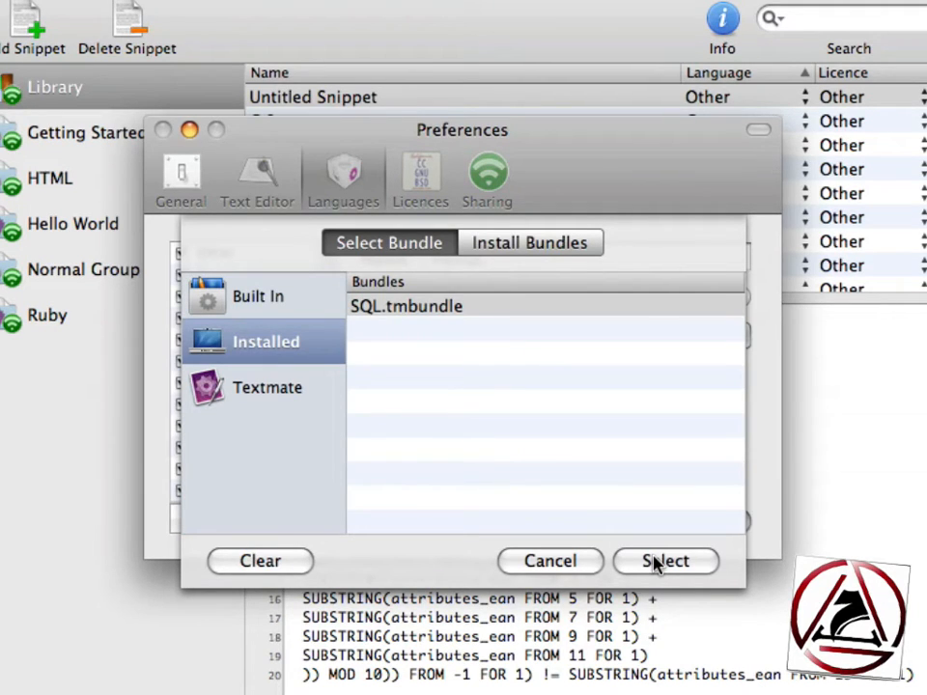
Step: Give MySQL the installed SQL bundle with SQL.plist as its syntax
click(665, 561)
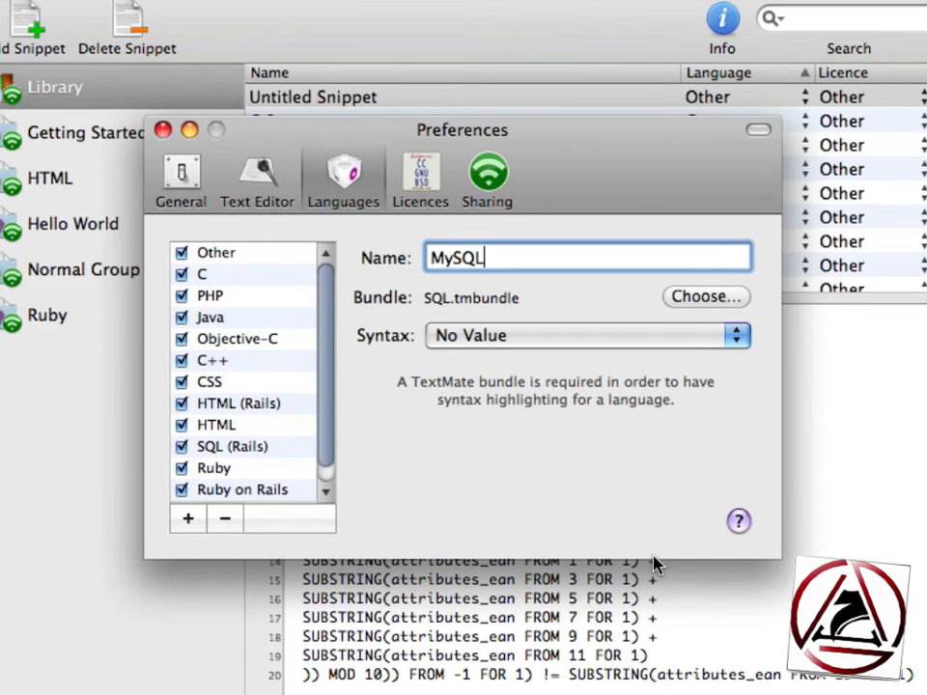
mouse_move(459, 352)
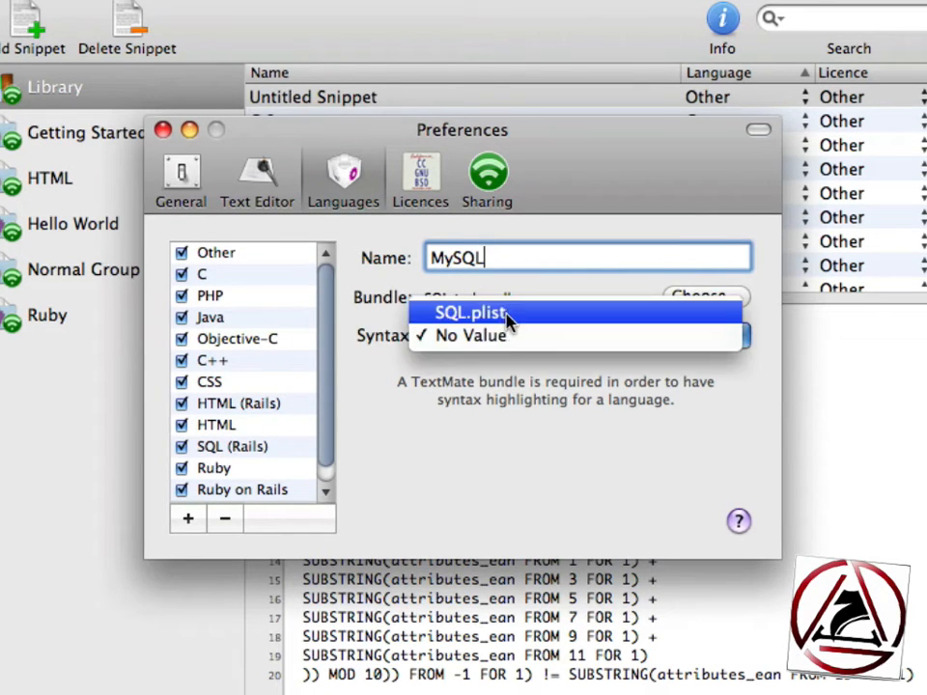
click(470, 312)
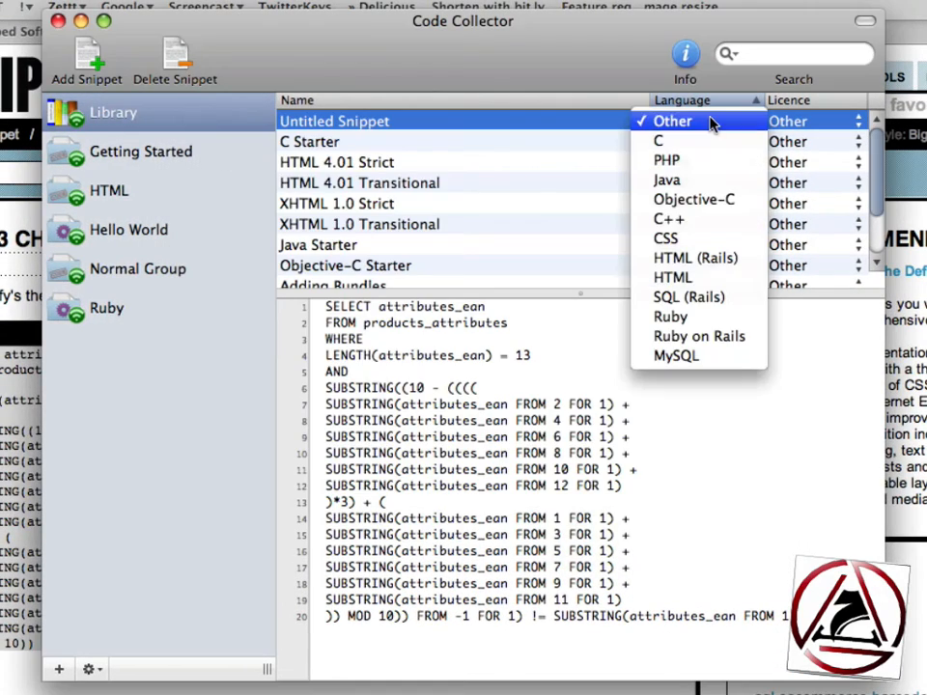
Step: Set the snippet's language to MySQL and rename it 'EAN13 CHECK'
click(677, 356)
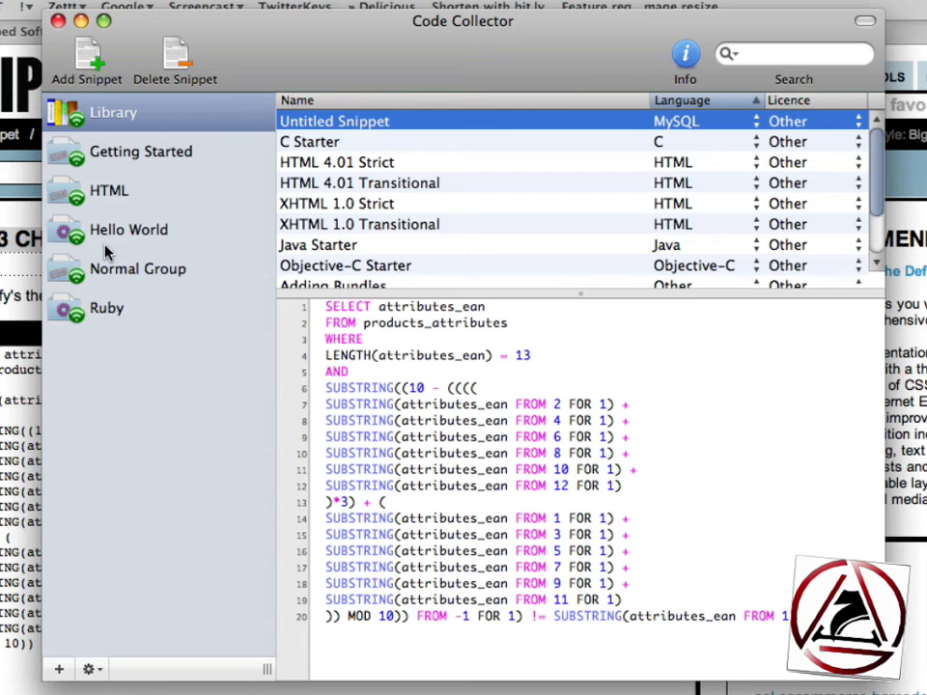
text(EAN13 CHECK)
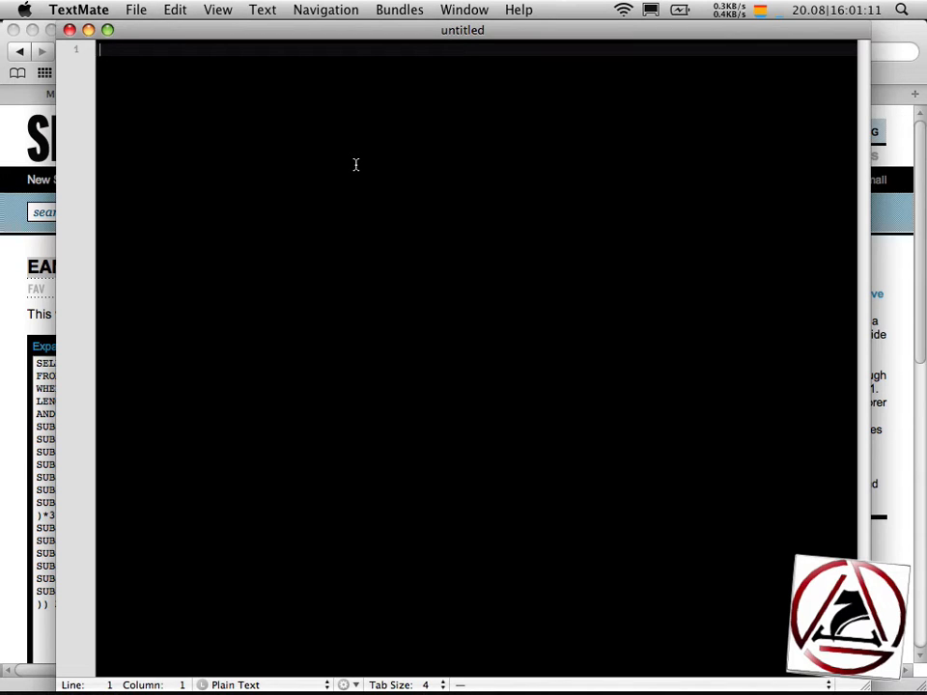
Step: Insert the EAN13 Check snippet into TextMate via Window > Snippet Search, searching 'ean'
key(cmd+tab)
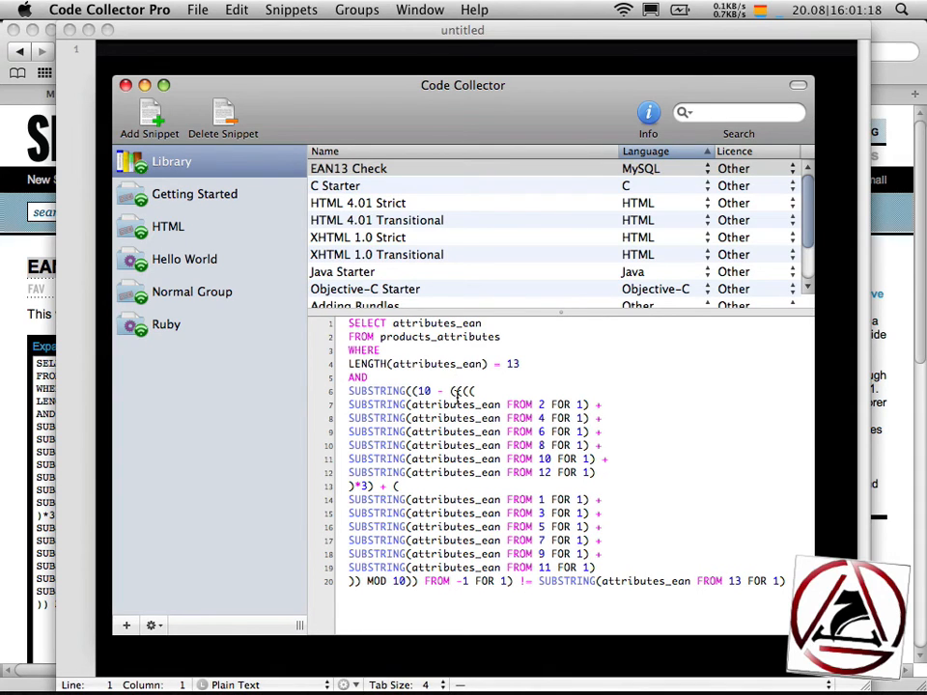
click(419, 10)
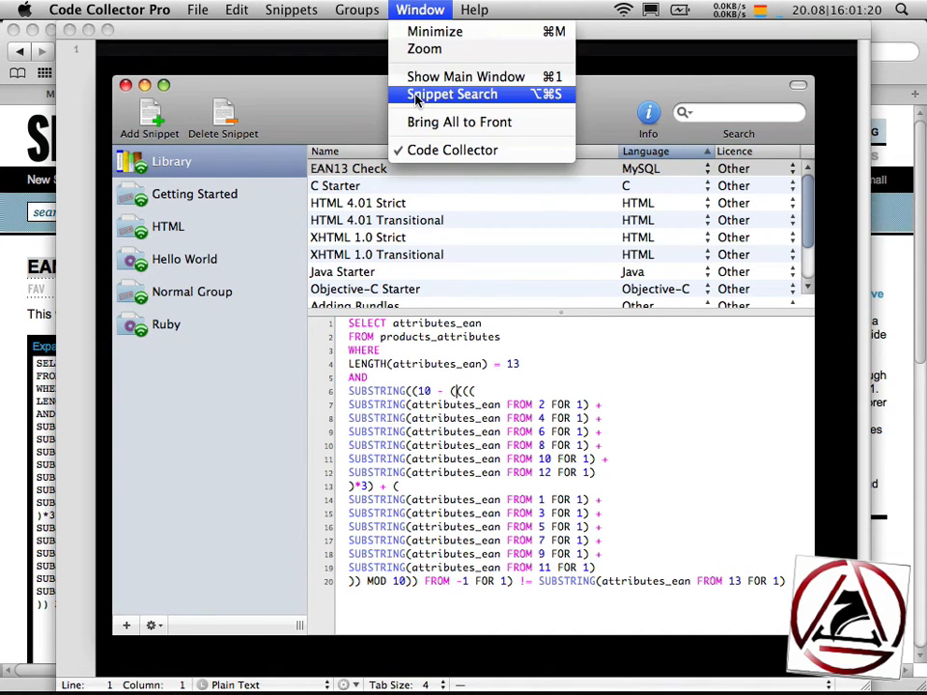
mouse_move(512, 100)
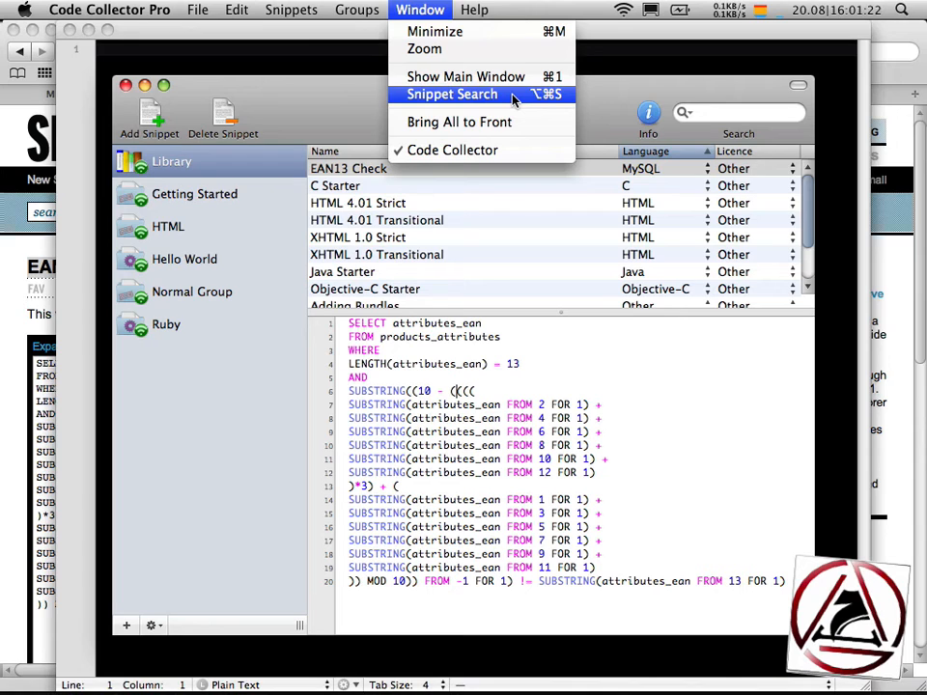
click(452, 94)
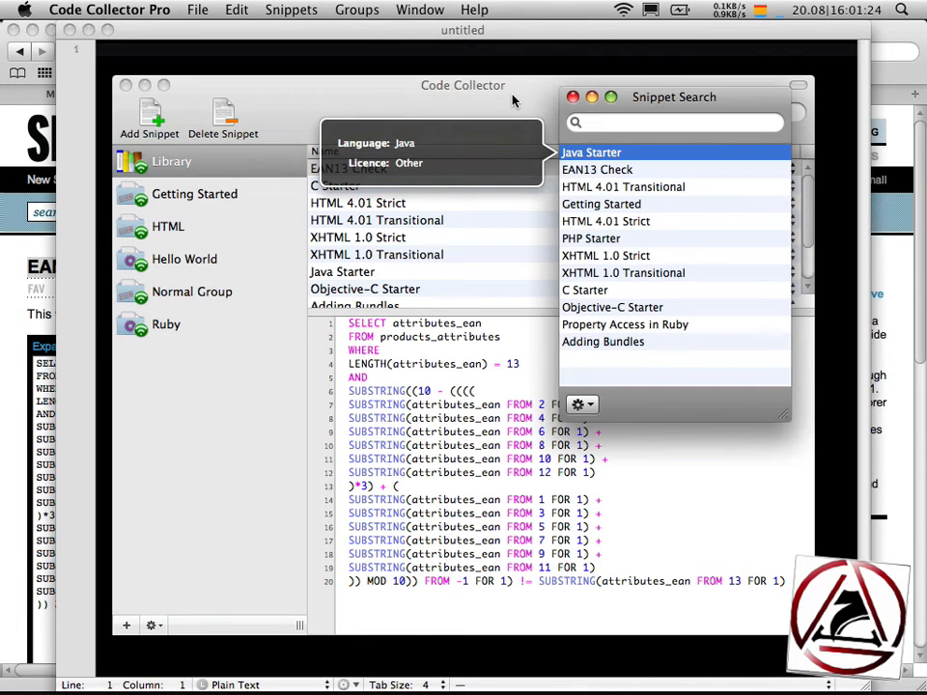
text(ean FROM 13 FOR 1))
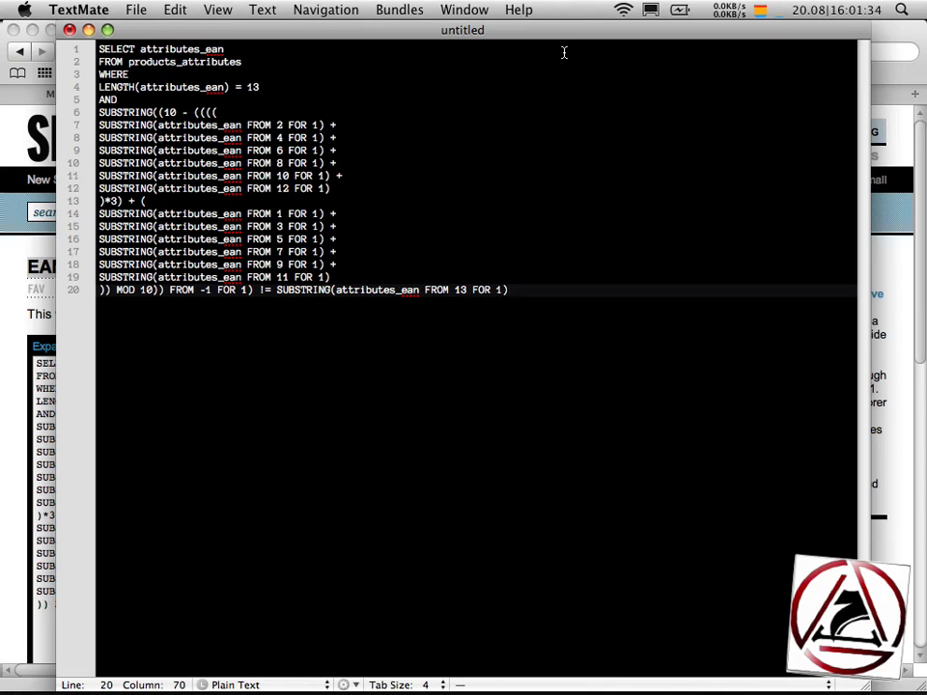
key(cmd+a)
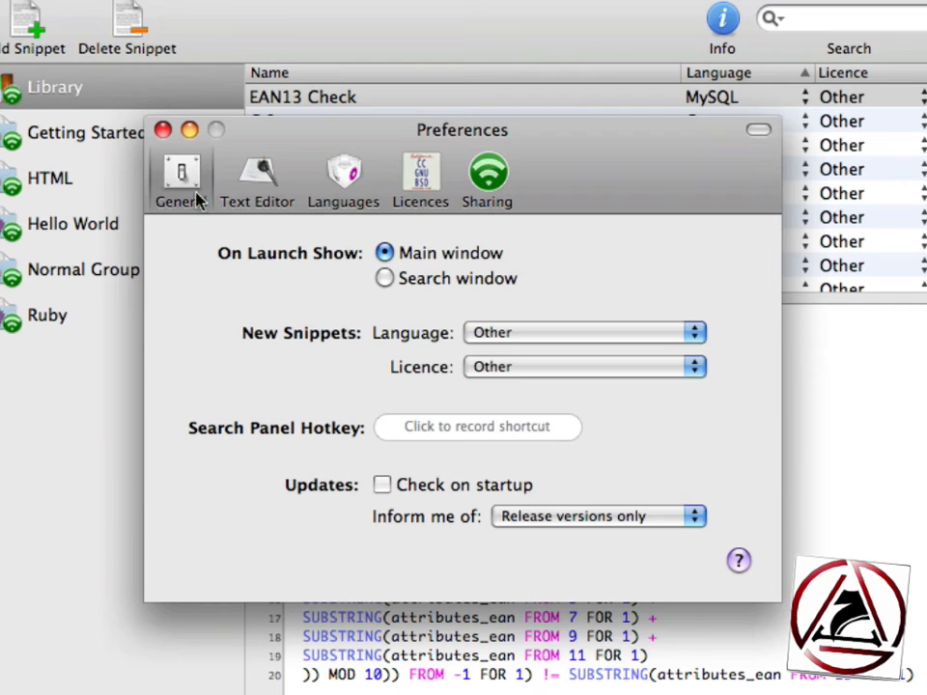
Step: Record Option-F12 as the Search Panel Hotkey
click(477, 426)
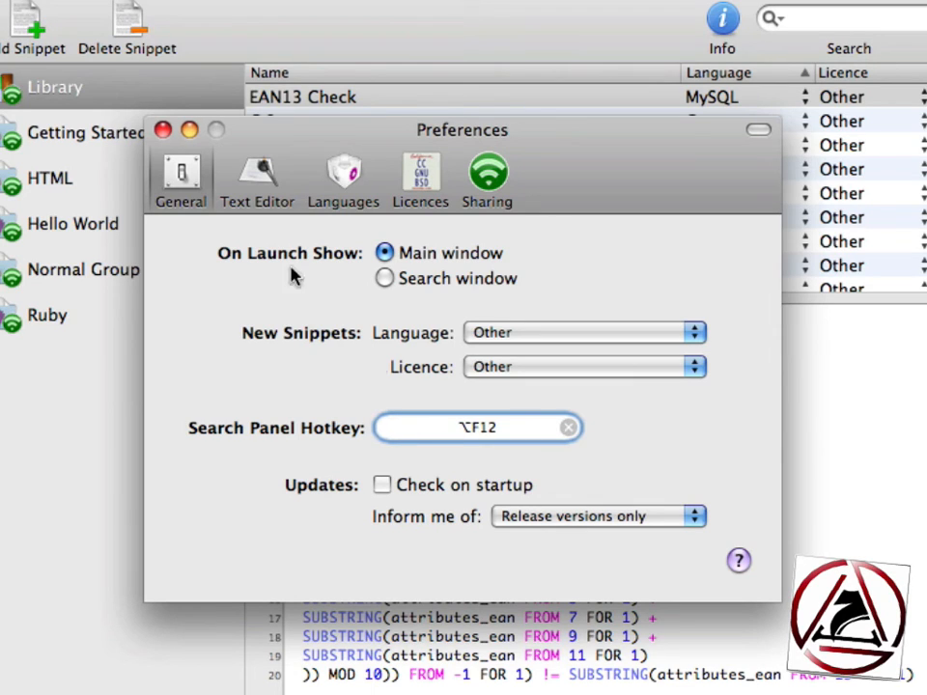
click(162, 129)
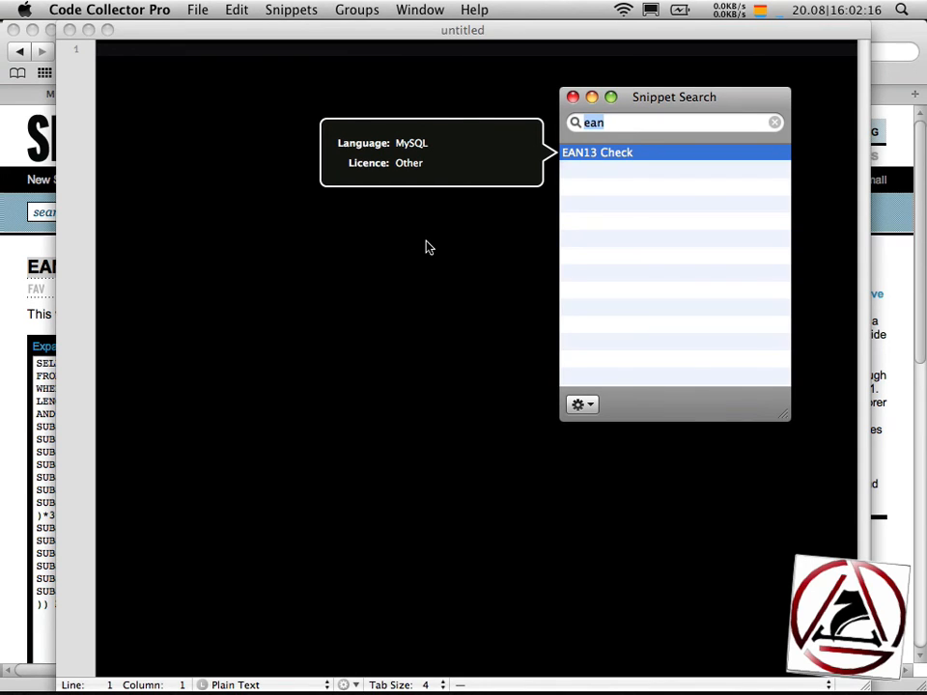
mouse_move(599, 152)
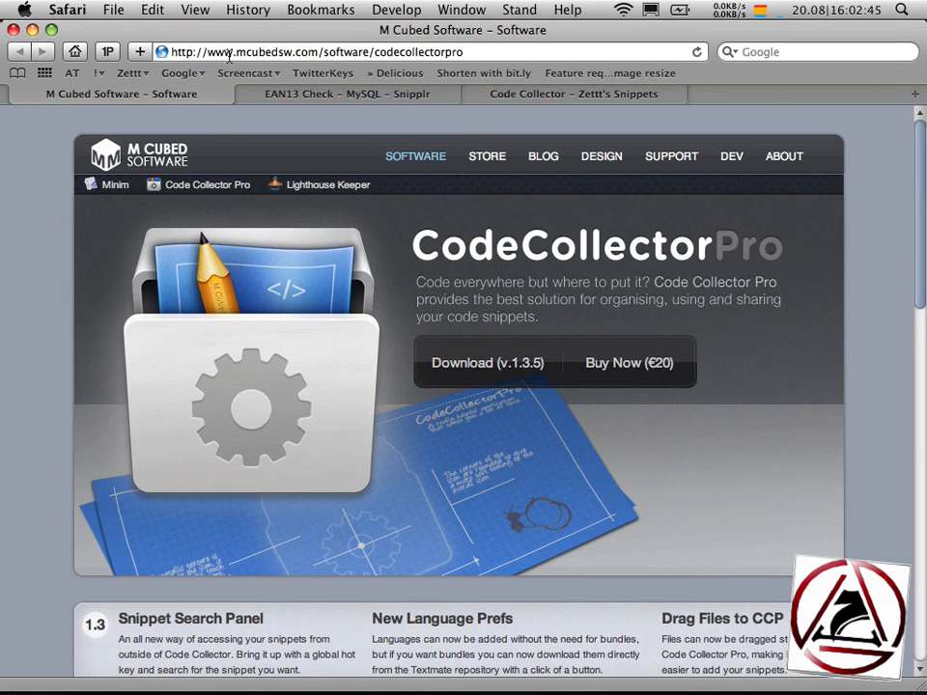
mouse_move(353, 126)
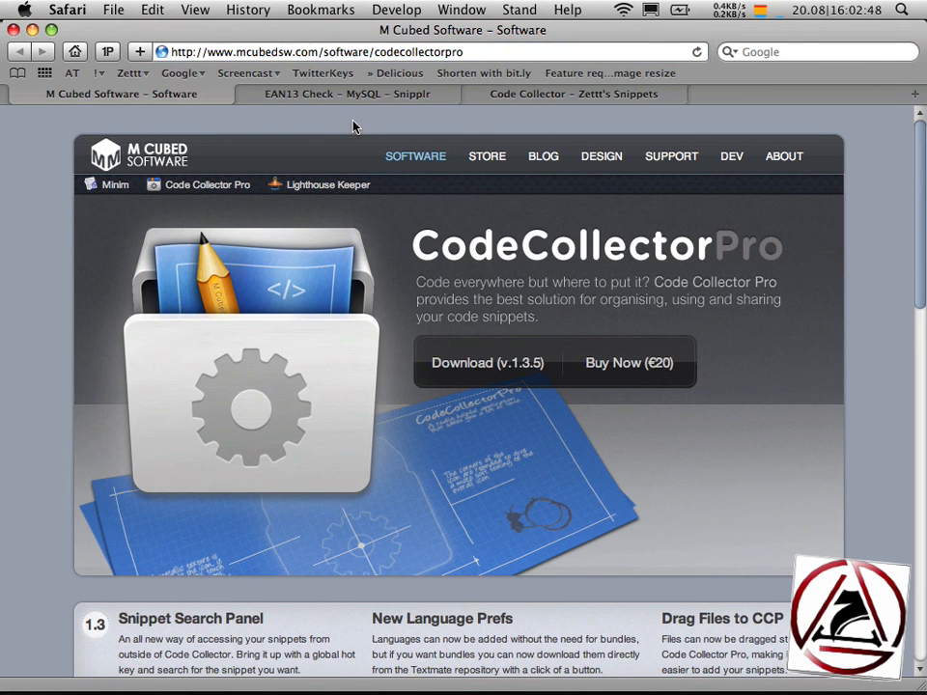